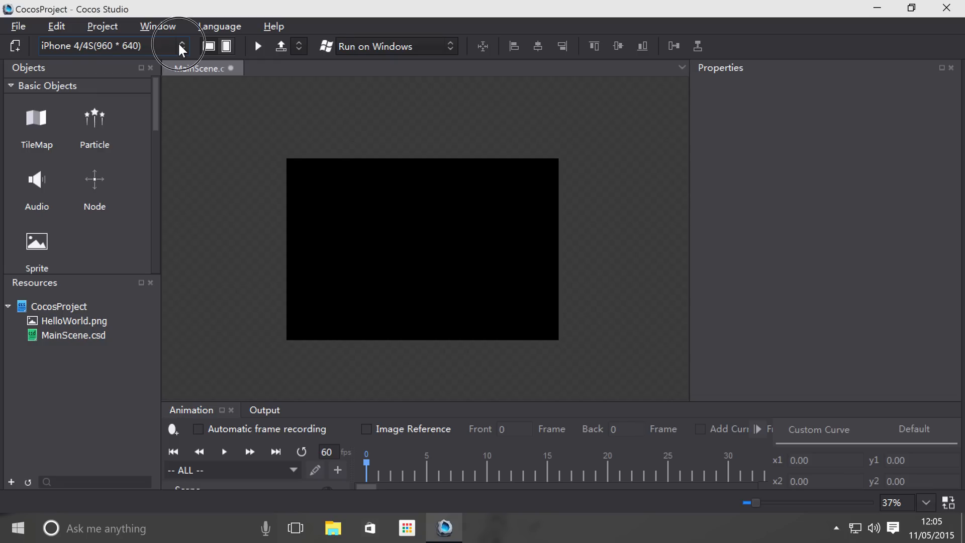
- Browse the device resolution presets and choose Custom Size to reach the Resolution preferences
{"action": "left_click", "coordinate": [181, 46]}
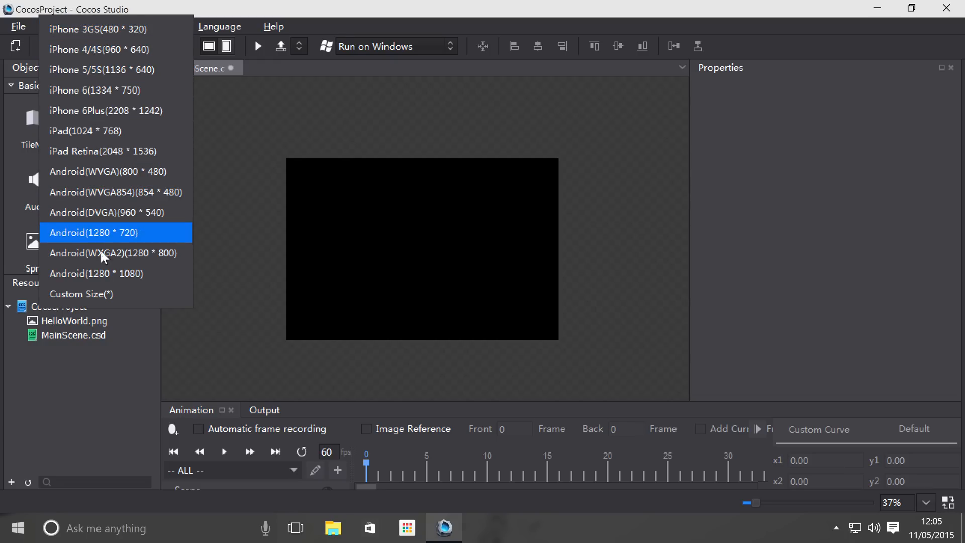
{"action": "mouse_move", "coordinate": [81, 34]}
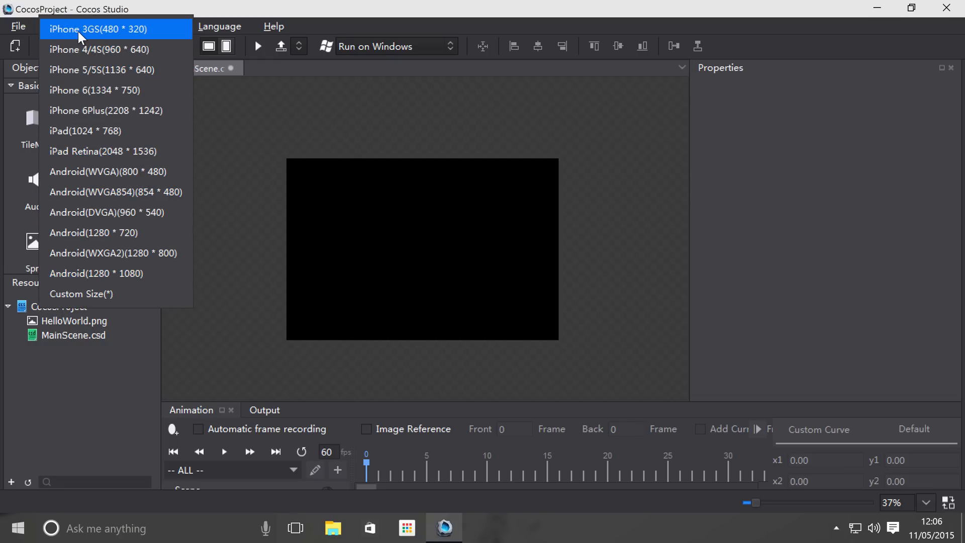
{"action": "mouse_move", "coordinate": [91, 60]}
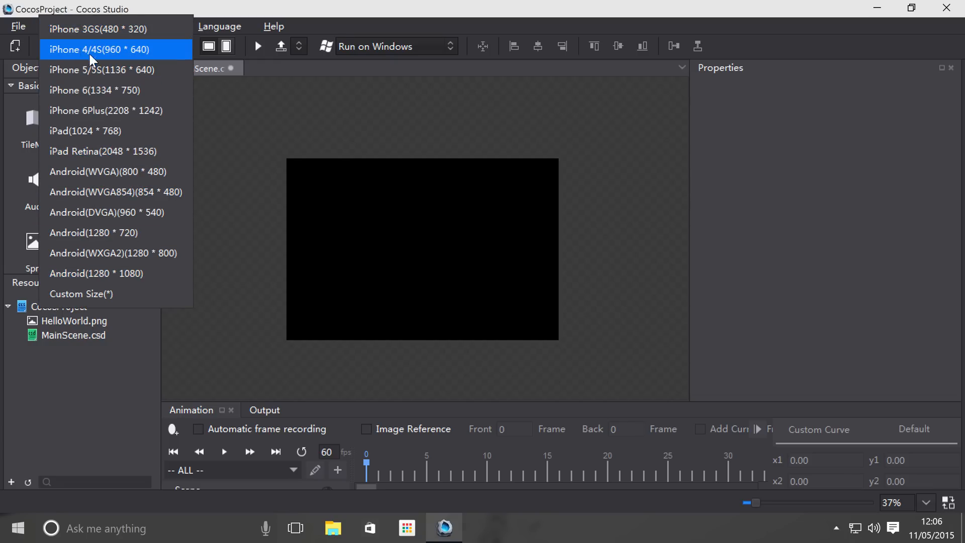
{"action": "left_click", "coordinate": [99, 49]}
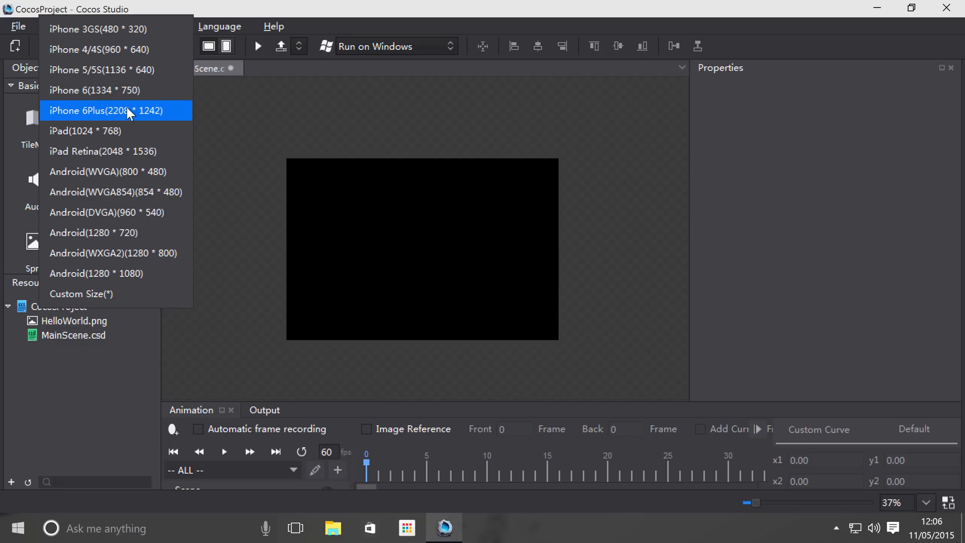
{"action": "mouse_move", "coordinate": [115, 150]}
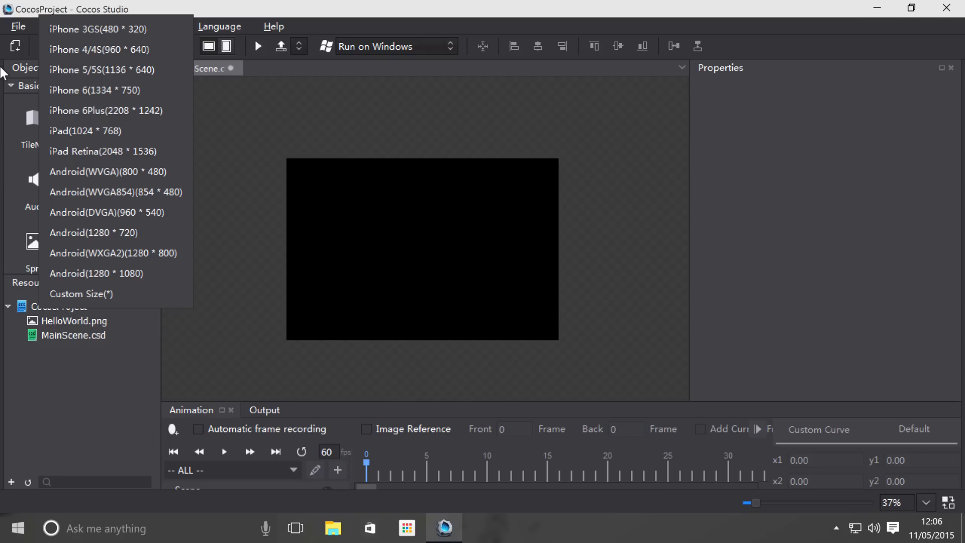
{"action": "mouse_move", "coordinate": [106, 81]}
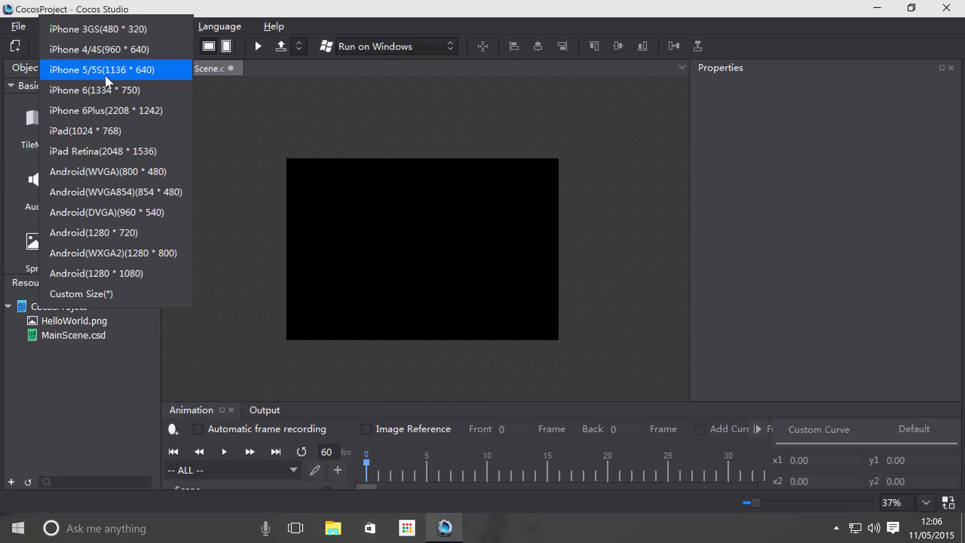
{"action": "left_click", "coordinate": [92, 49]}
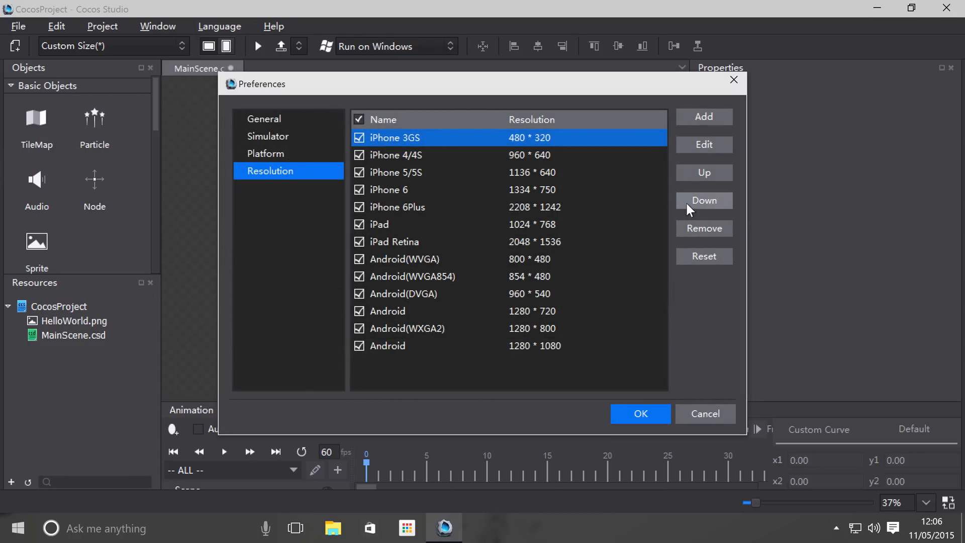
- Start adding a new resolution, discard it, and cancel out of Preferences, keeping iPhone 4/4S 960×640
{"action": "left_click", "coordinate": [704, 117]}
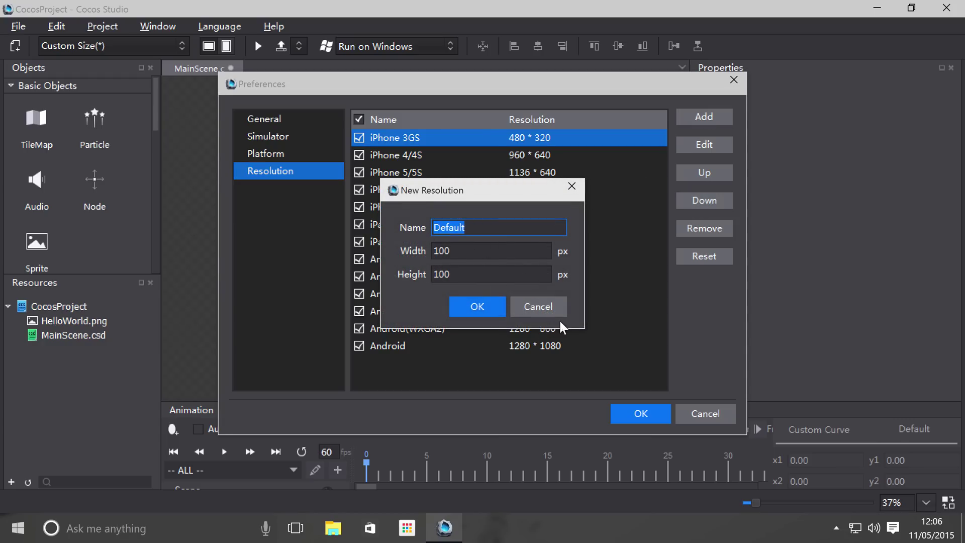
{"action": "left_click", "coordinate": [264, 119]}
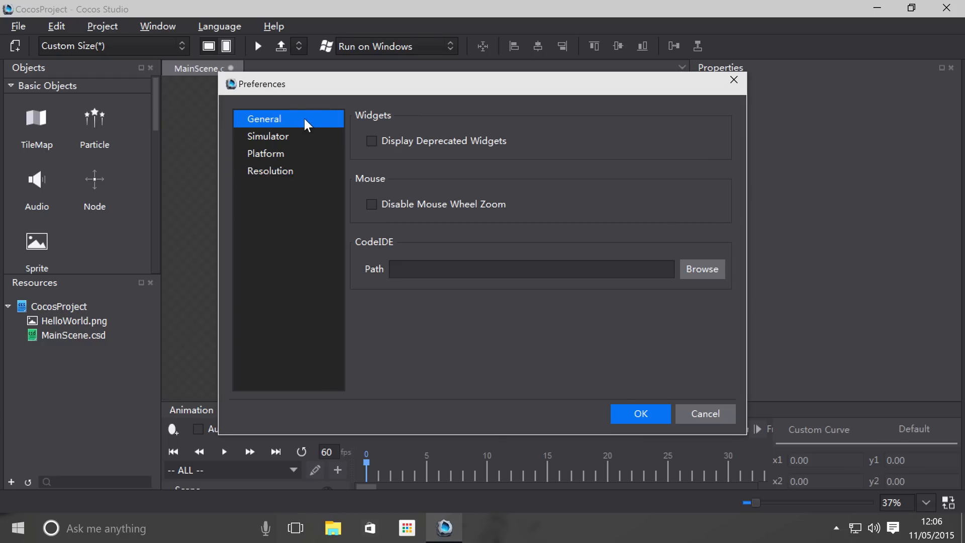
{"action": "left_click", "coordinate": [271, 171]}
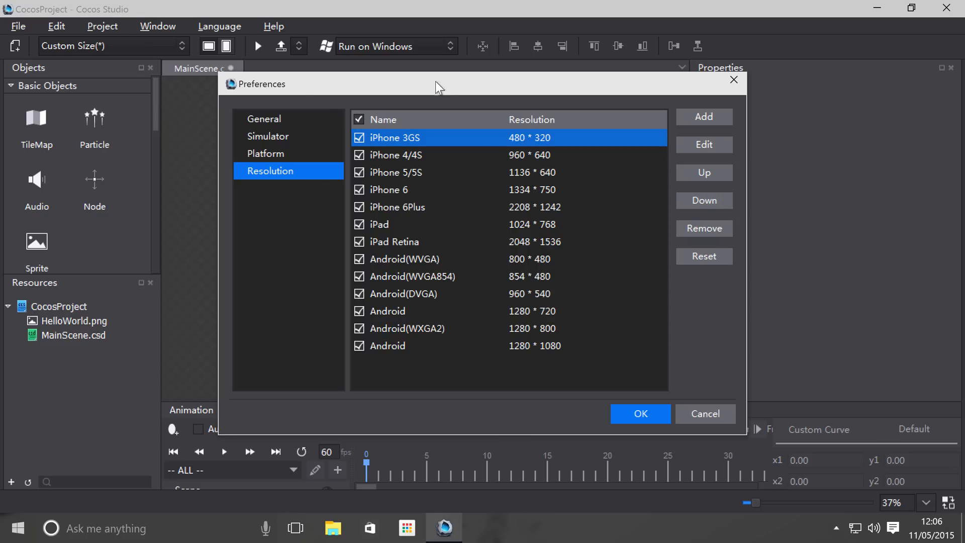
{"action": "mouse_move", "coordinate": [726, 434]}
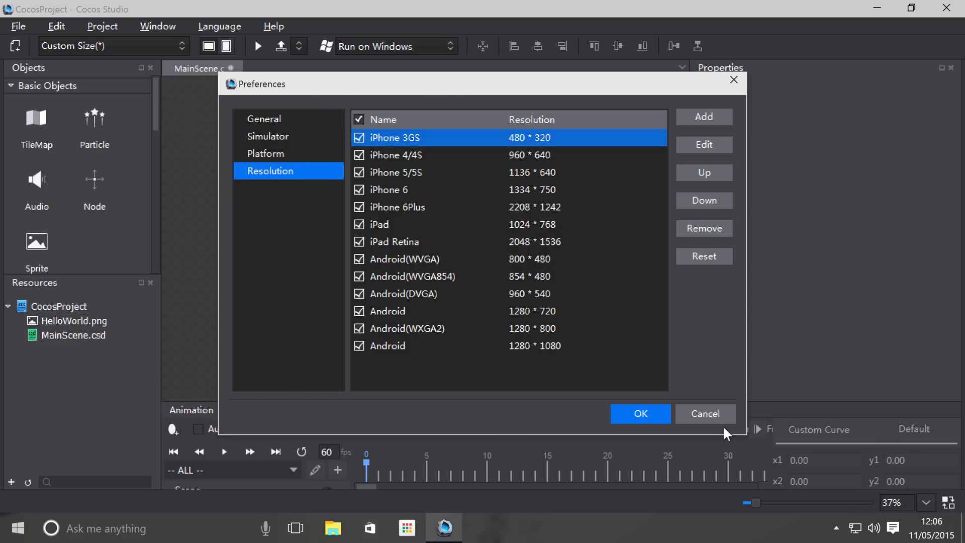
{"action": "left_click", "coordinate": [640, 414]}
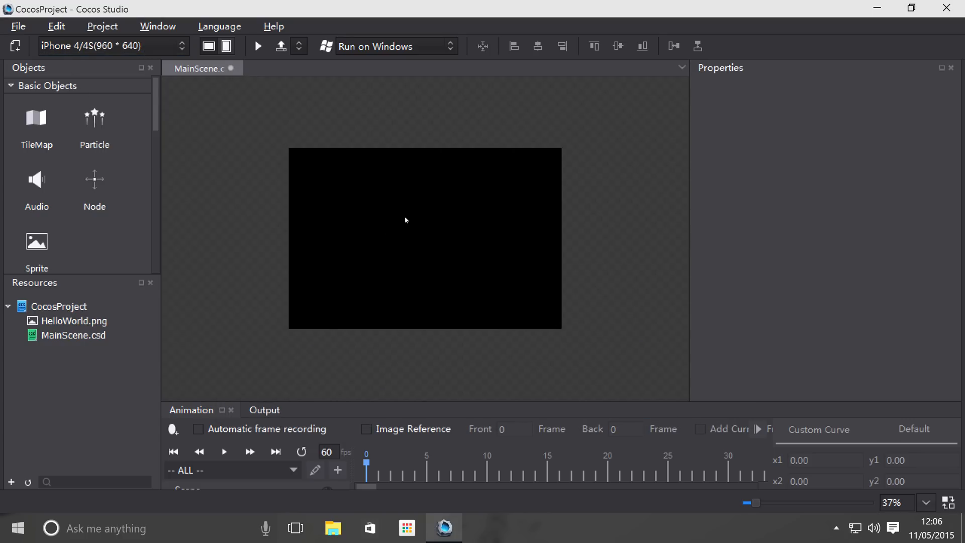
{"action": "mouse_move", "coordinate": [337, 135]}
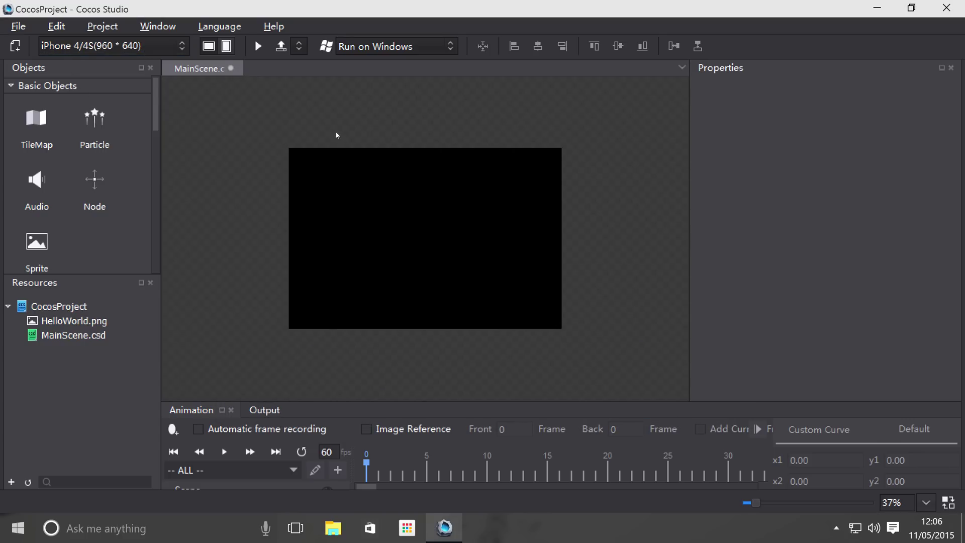
{"action": "mouse_move", "coordinate": [533, 165]}
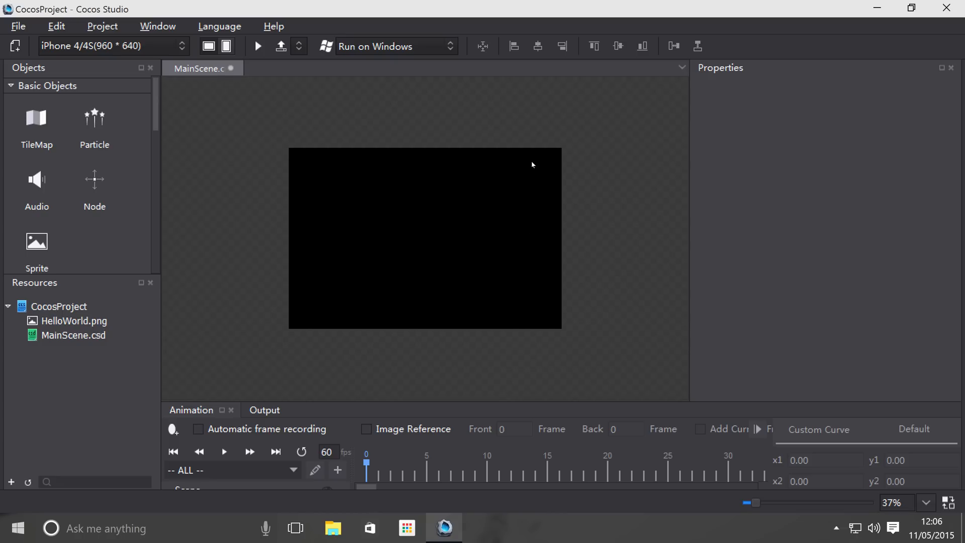
{"action": "mouse_move", "coordinate": [155, 284]}
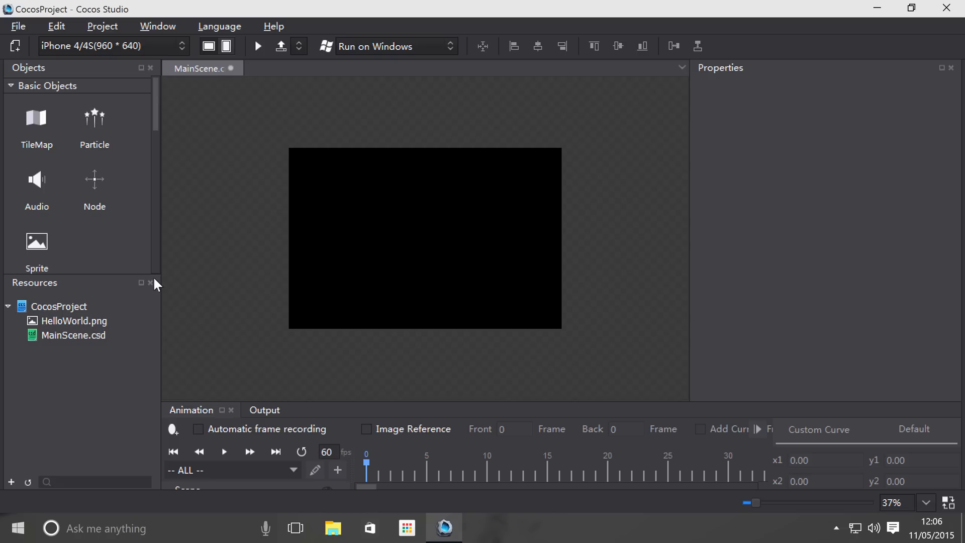
{"action": "mouse_move", "coordinate": [197, 275]}
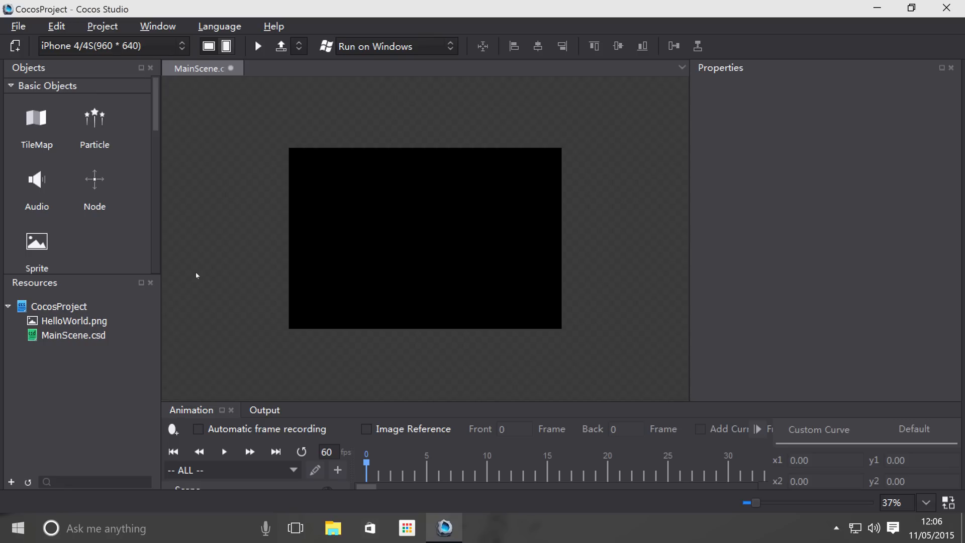
{"action": "mouse_move", "coordinate": [117, 64]}
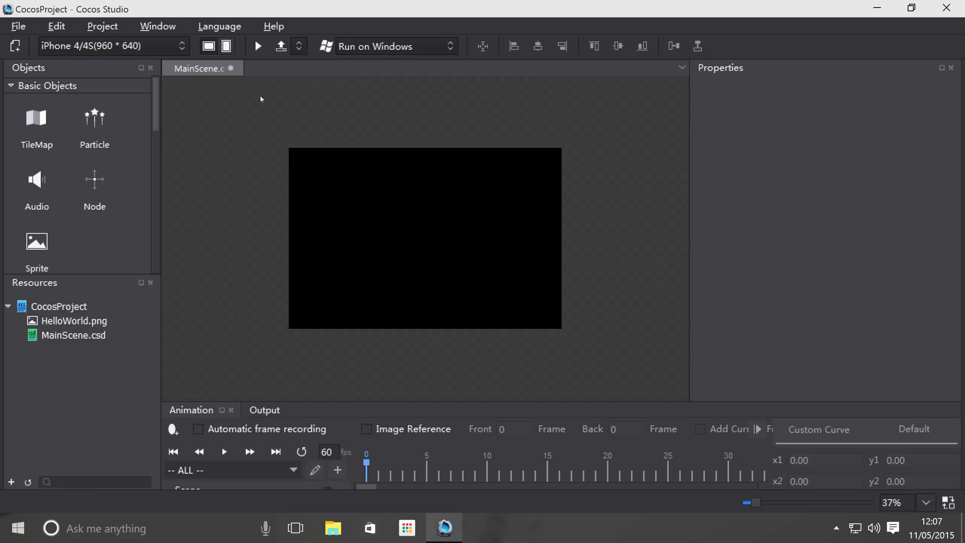
{"action": "mouse_move", "coordinate": [264, 338]}
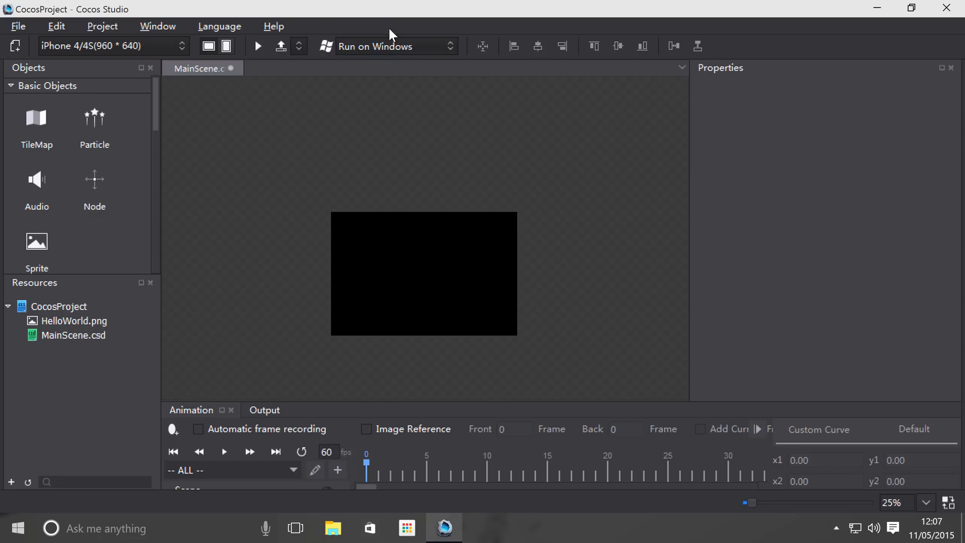
{"action": "mouse_move", "coordinate": [257, 47]}
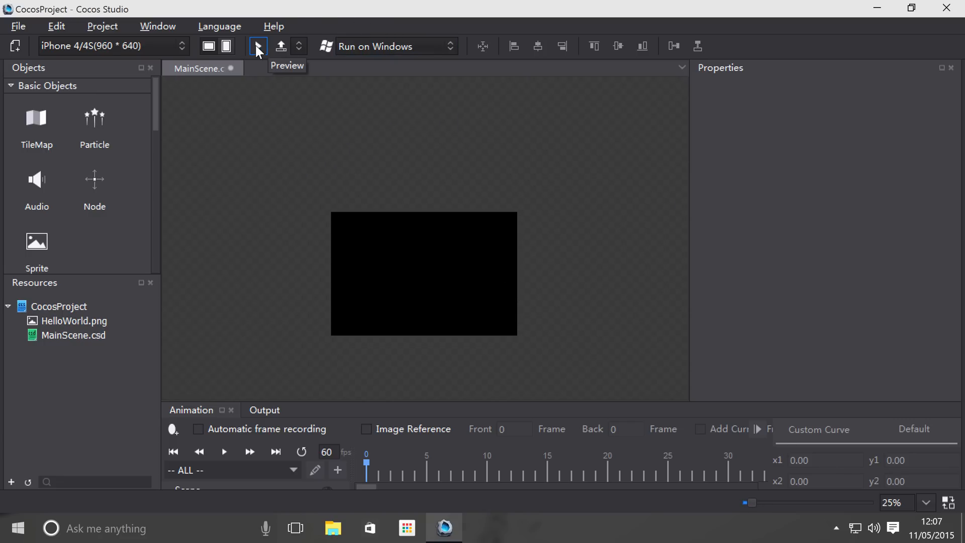
- Run the empty MainScene in the Cocos Simulator and close the black preview window
{"action": "left_click", "coordinate": [257, 46]}
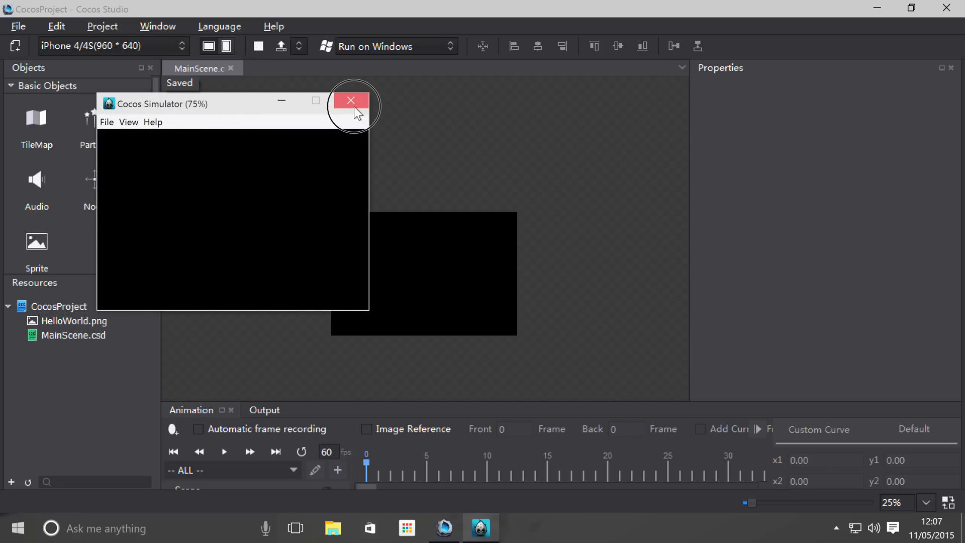
{"action": "left_click", "coordinate": [350, 99]}
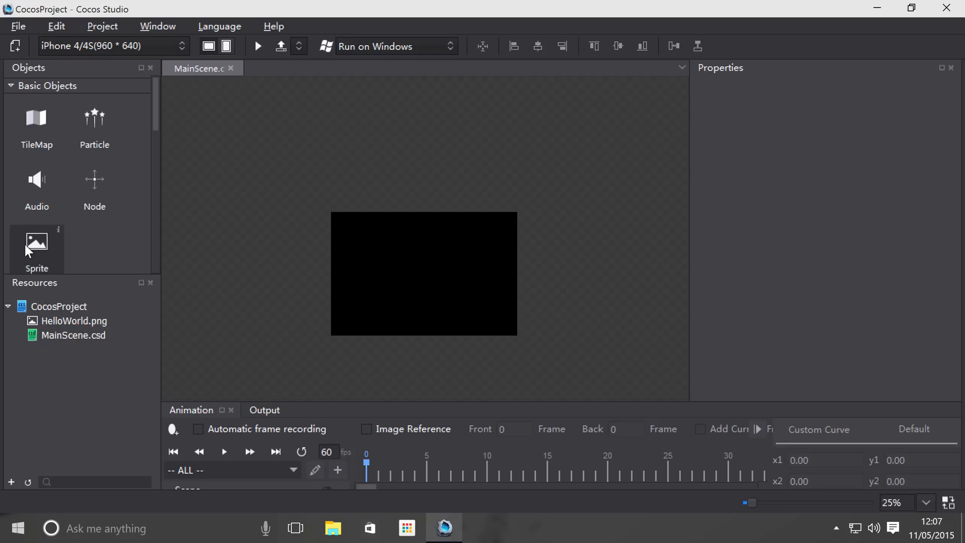
- Drop HelloWorld.png onto the 960×640 canvas as a sprite and check it in the simulator
{"action": "left_click", "coordinate": [65, 320]}
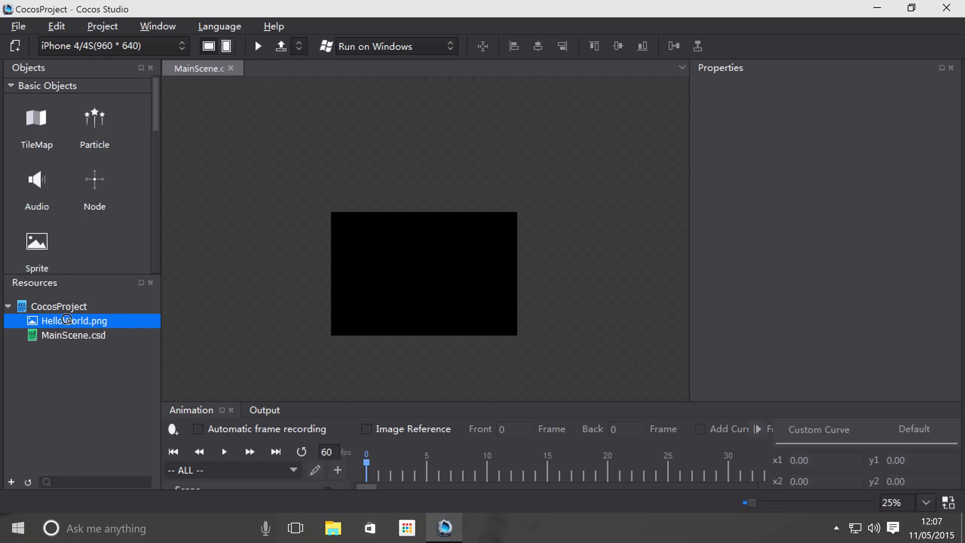
{"action": "left_click_drag", "start_coordinate": [77, 321], "coordinate": [423, 273]}
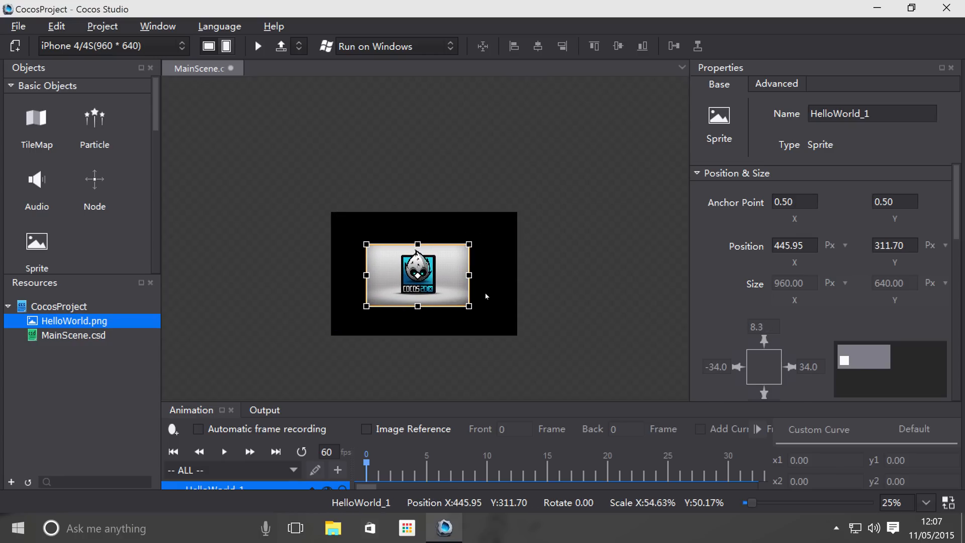
{"action": "left_click", "coordinate": [258, 47]}
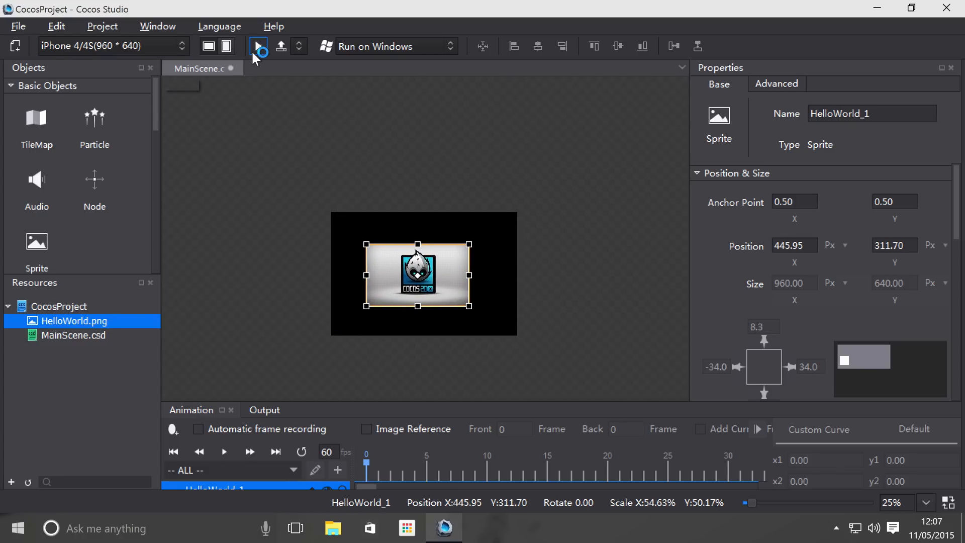
{"action": "left_click", "coordinate": [256, 47]}
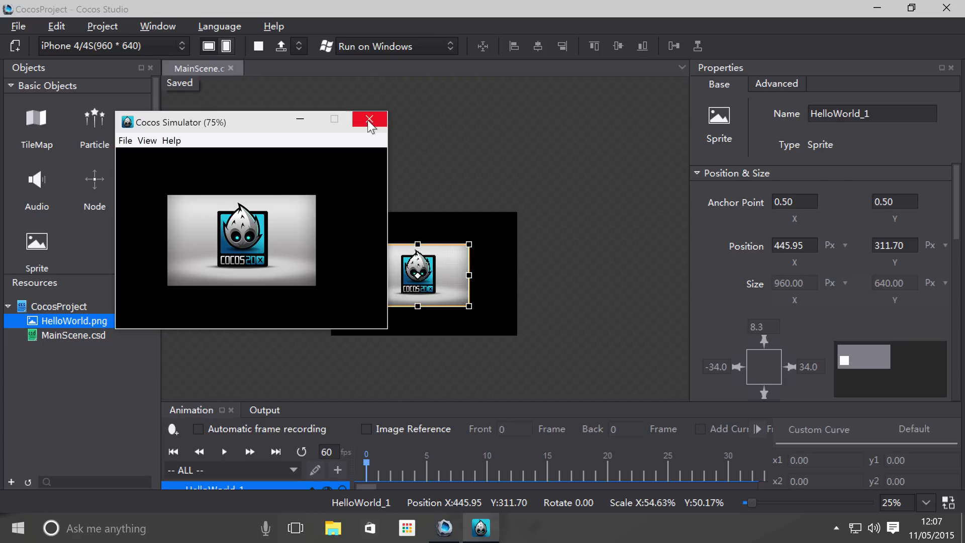
{"action": "left_click", "coordinate": [370, 118]}
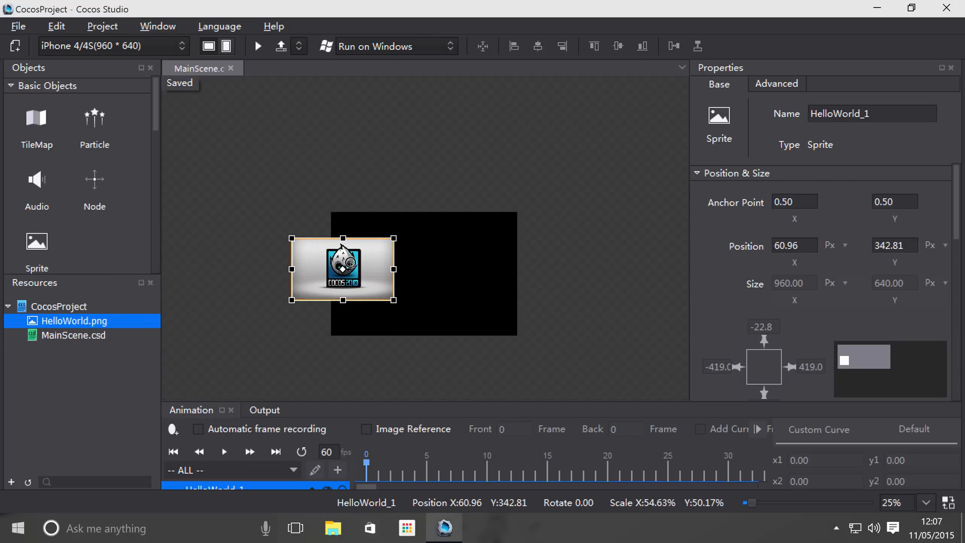
- Move the HelloWorld sprite to the canvas's left edge, around X 10.41, Y 311.70
{"action": "left_click_drag", "start_coordinate": [341, 268], "coordinate": [332, 279]}
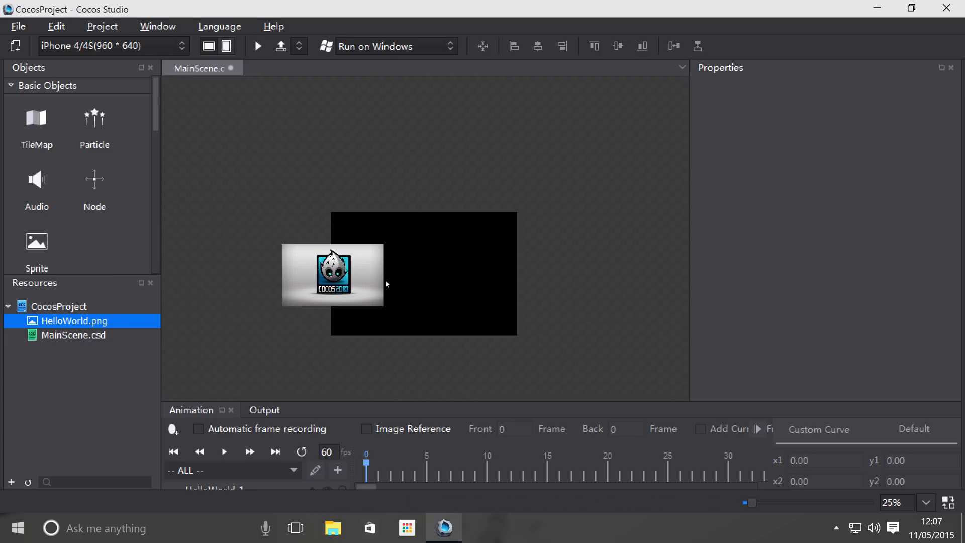
{"action": "left_click", "coordinate": [333, 275]}
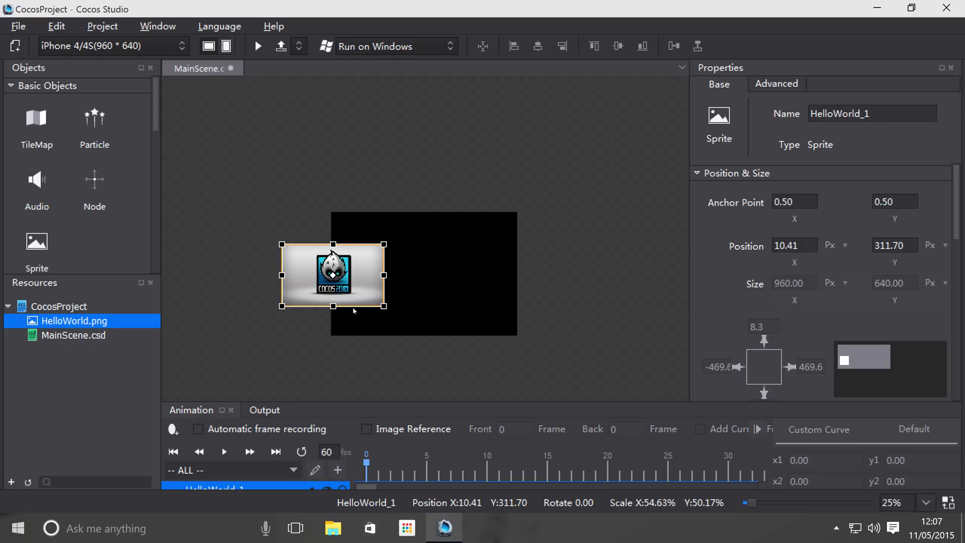
{"action": "mouse_move", "coordinate": [193, 60]}
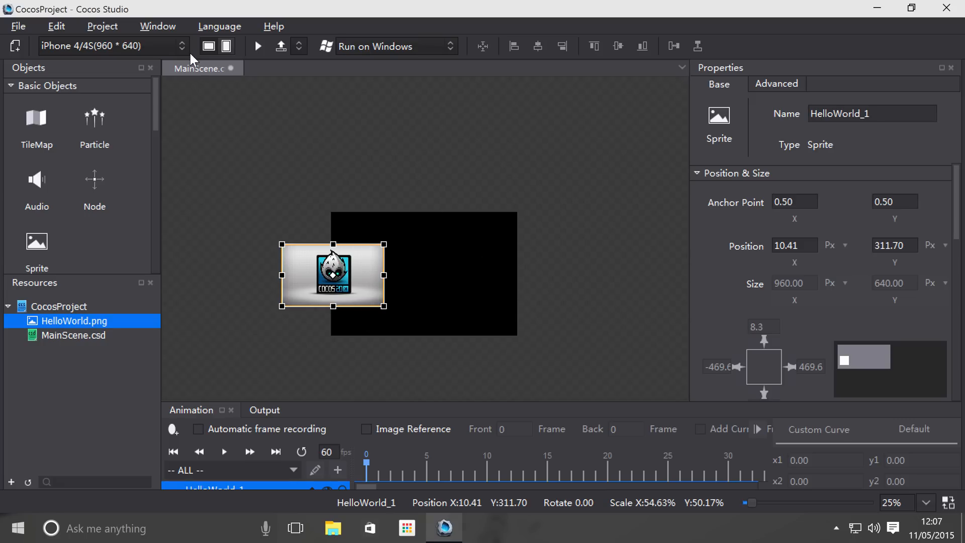
- Save and run the scene in the simulator, seeing the sprite cut off at left, then close it
{"action": "left_click", "coordinate": [259, 47]}
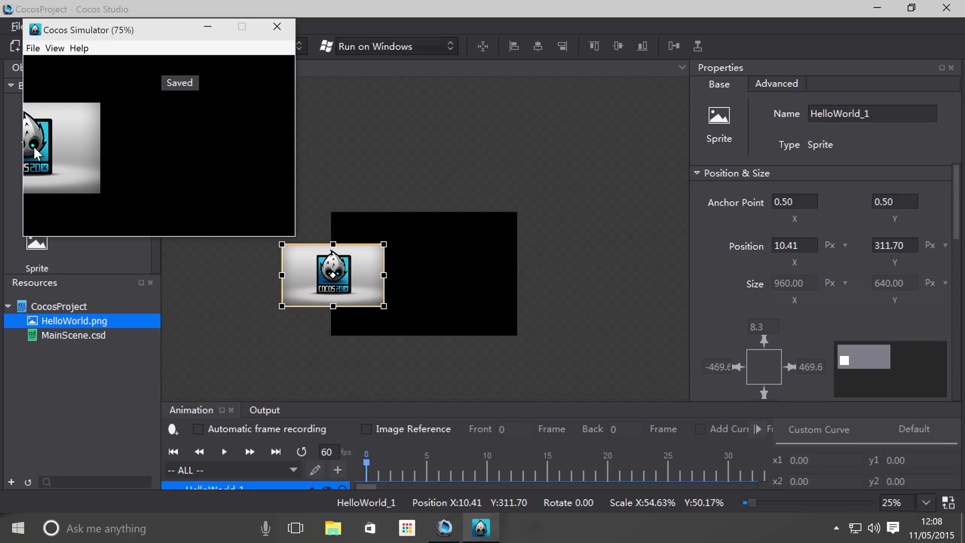
{"action": "mouse_move", "coordinate": [301, 345]}
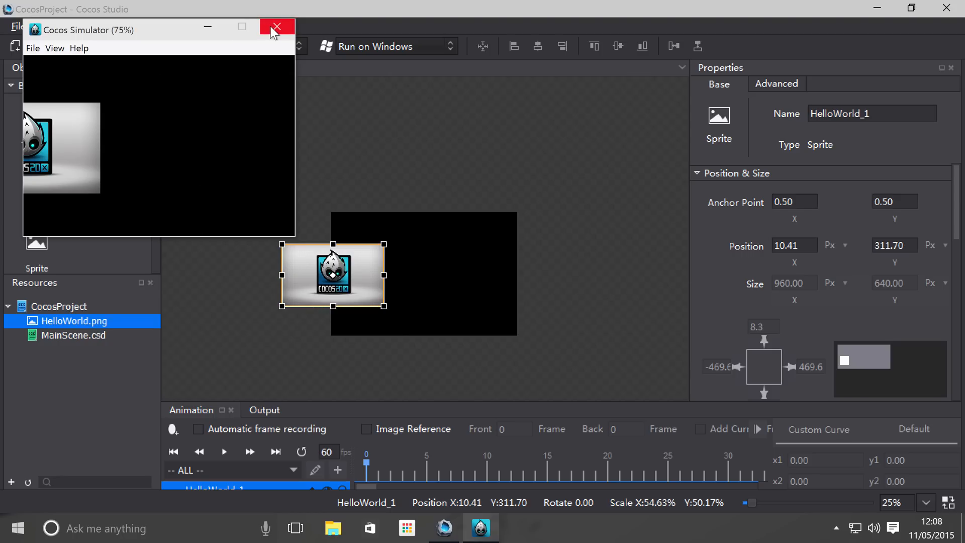
{"action": "left_click", "coordinate": [275, 26]}
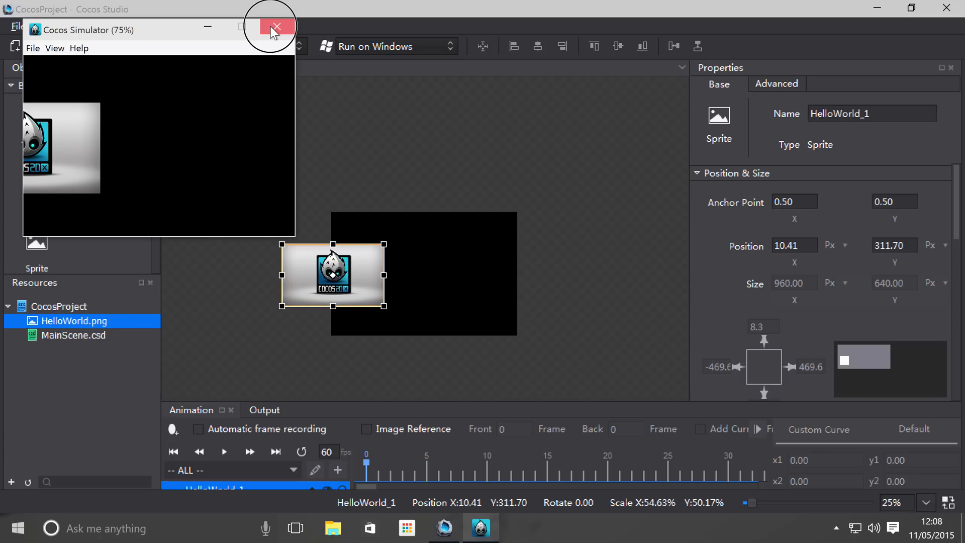
{"action": "left_click", "coordinate": [273, 26]}
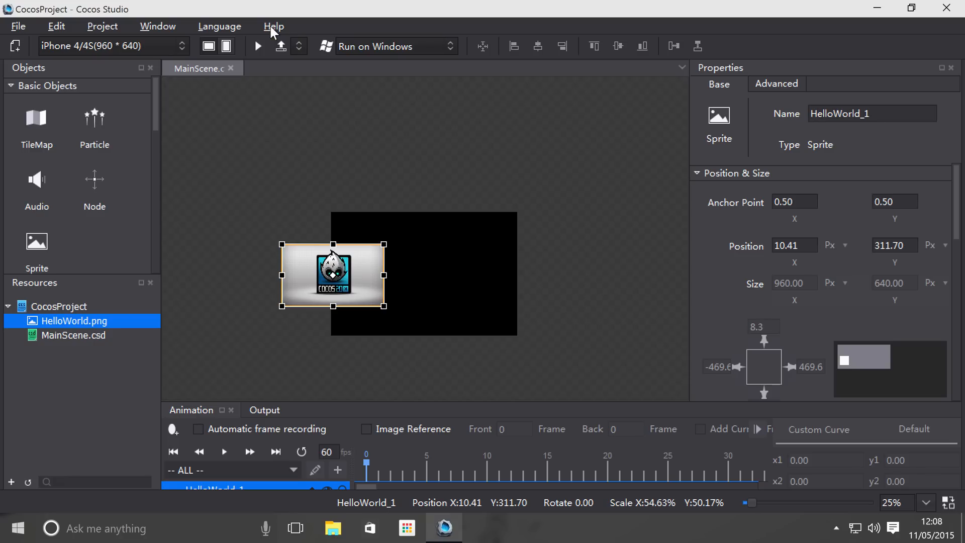
{"action": "mouse_move", "coordinate": [227, 64]}
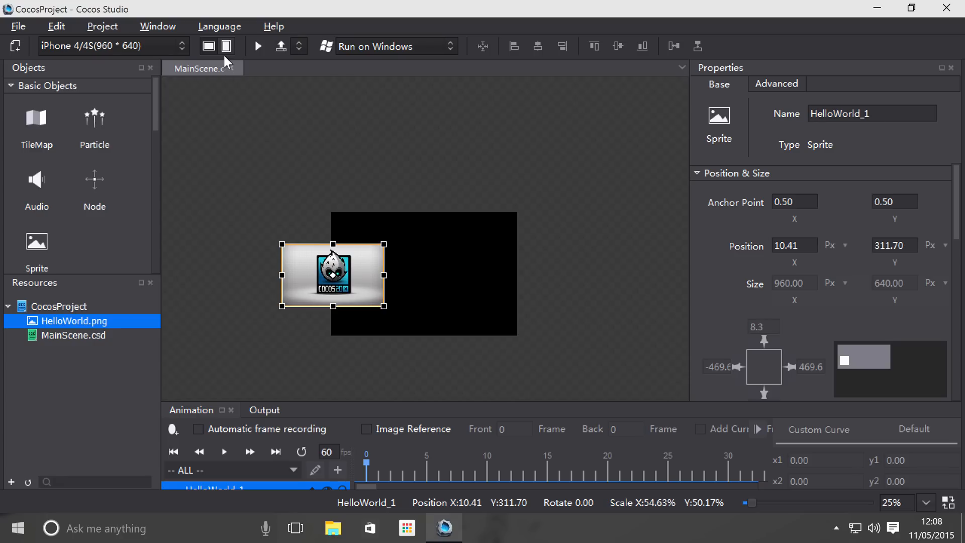
- Switch to portrait orientation at iPhone 5/5S 640×1136 and run that layout in the simulator
{"action": "left_click", "coordinate": [226, 46]}
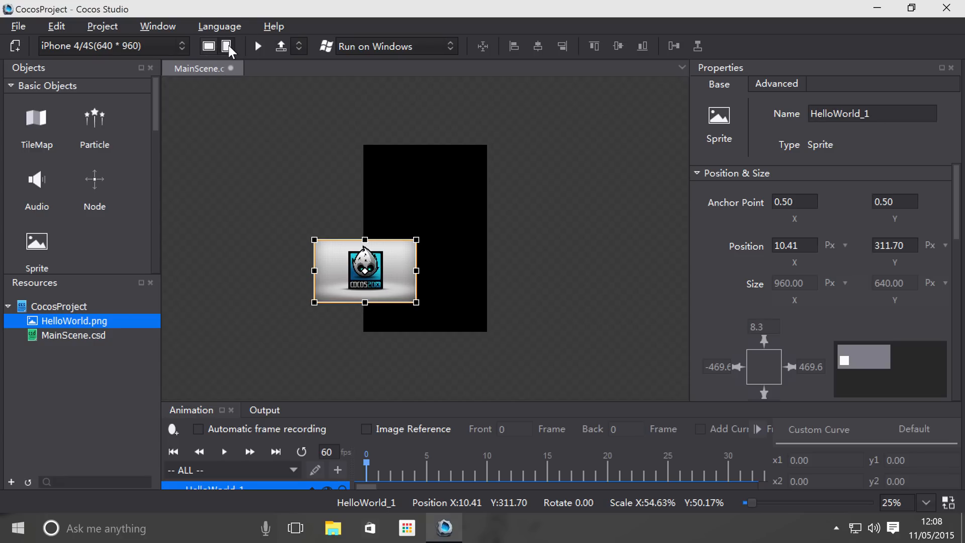
{"action": "left_click", "coordinate": [208, 46]}
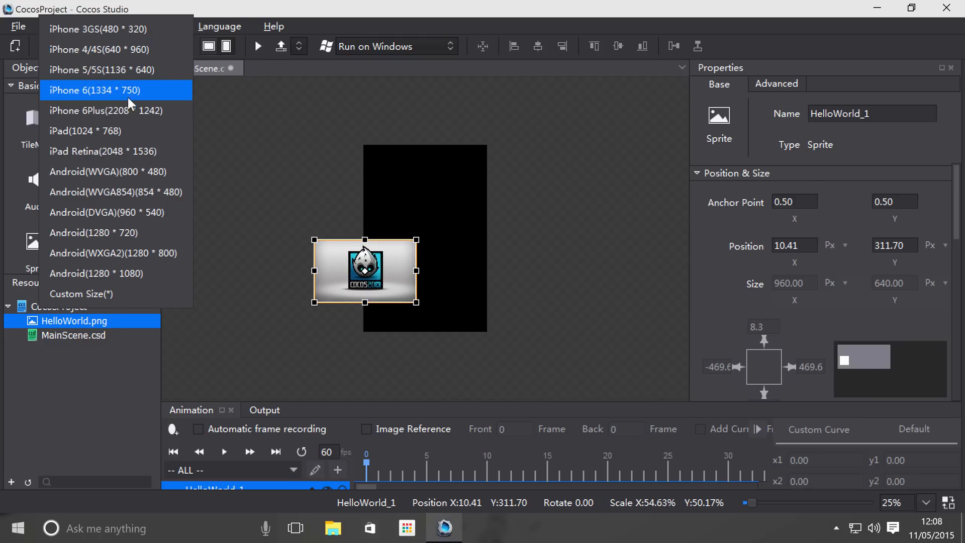
{"action": "mouse_move", "coordinate": [126, 112]}
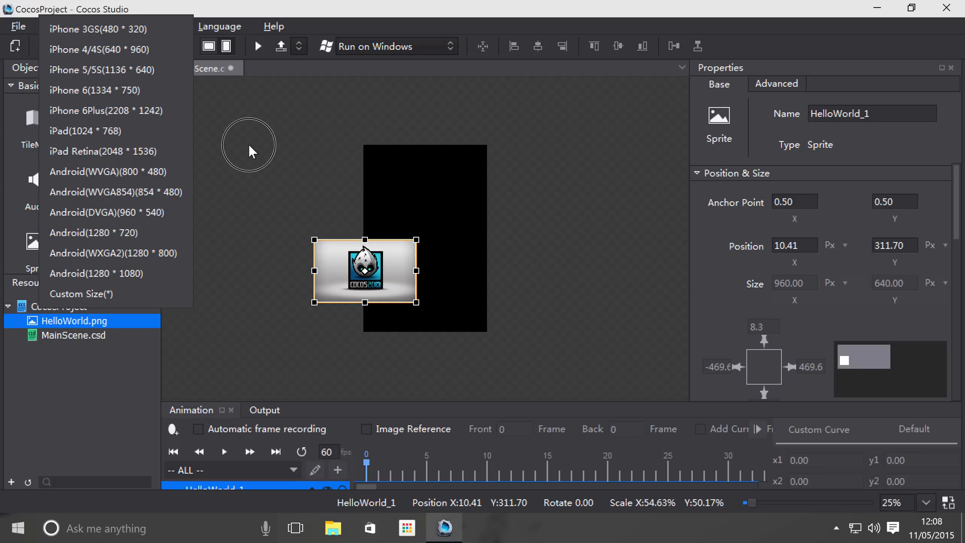
{"action": "mouse_move", "coordinate": [137, 46]}
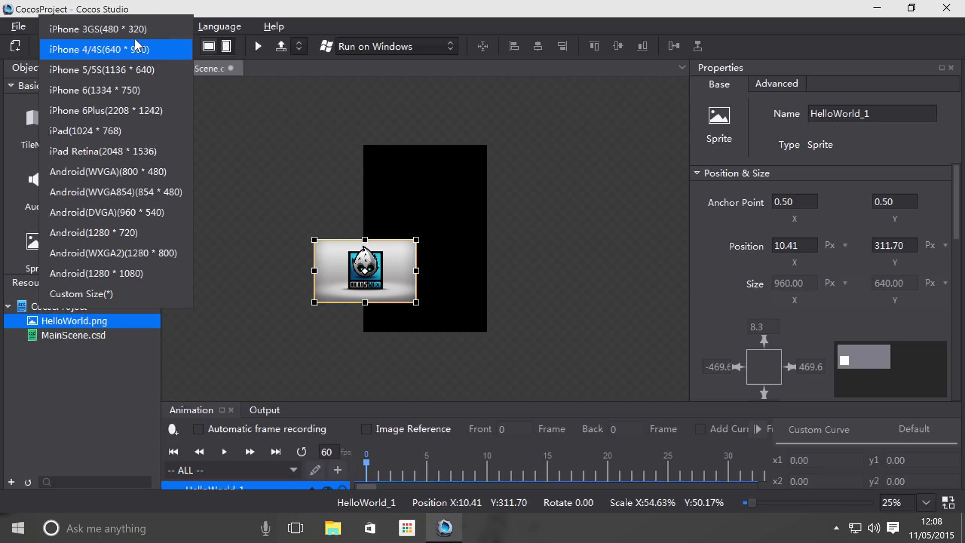
{"action": "mouse_move", "coordinate": [166, 81]}
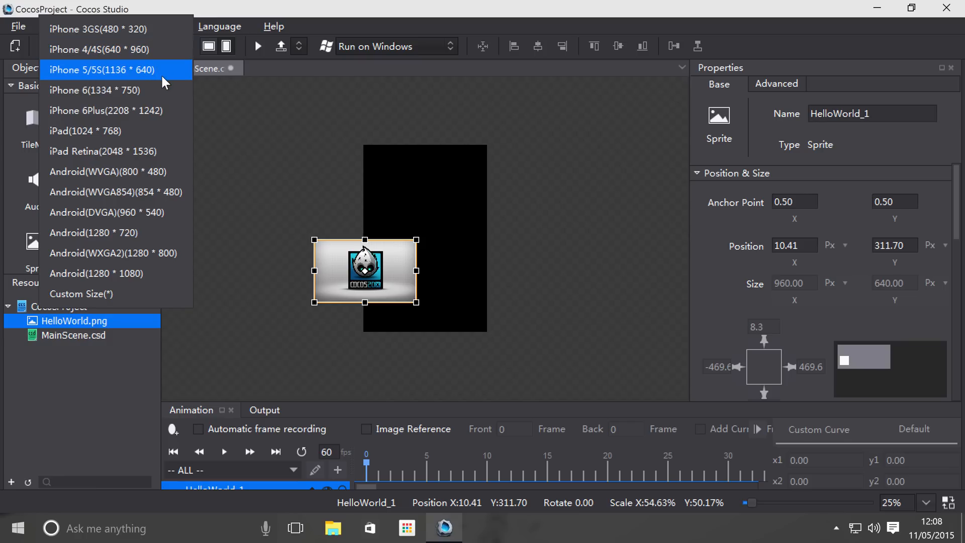
{"action": "left_click", "coordinate": [116, 70]}
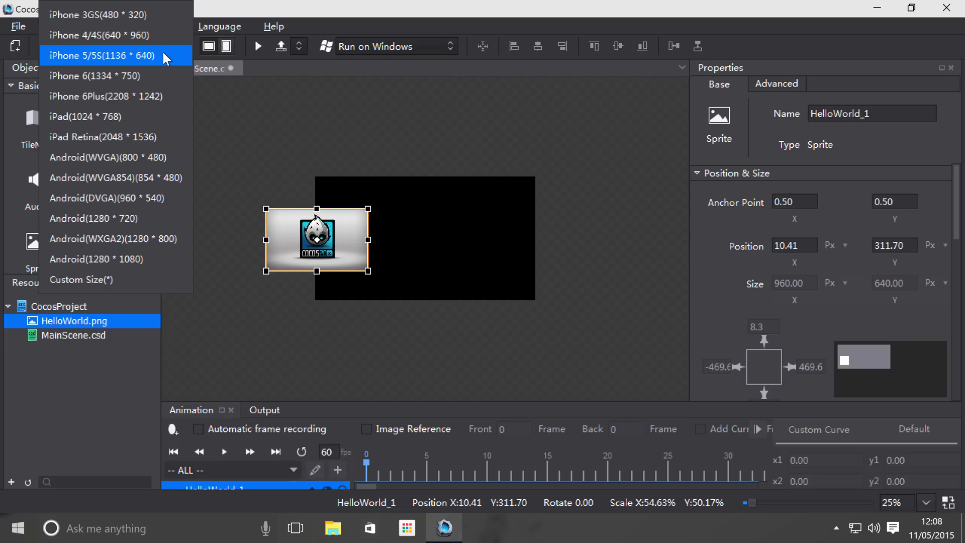
{"action": "mouse_move", "coordinate": [156, 63]}
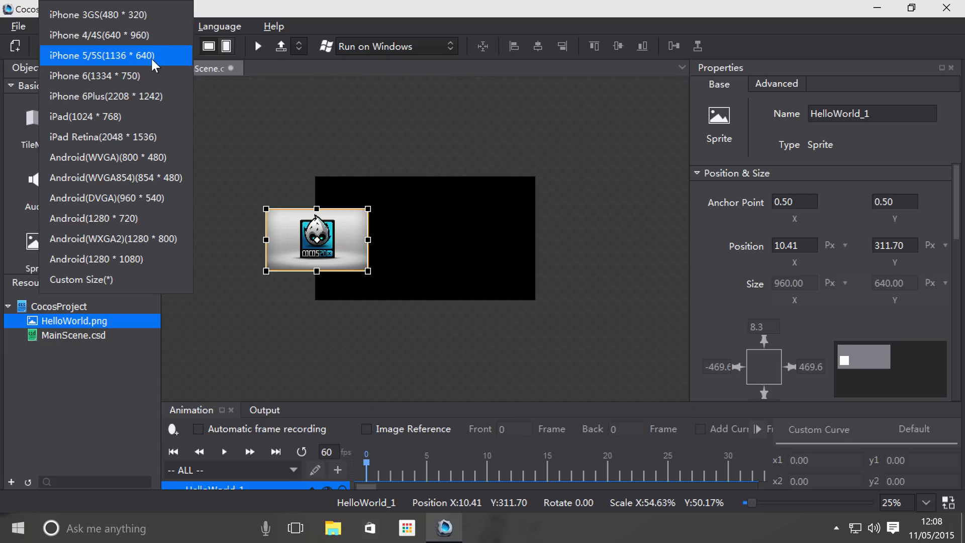
{"action": "left_click", "coordinate": [102, 56]}
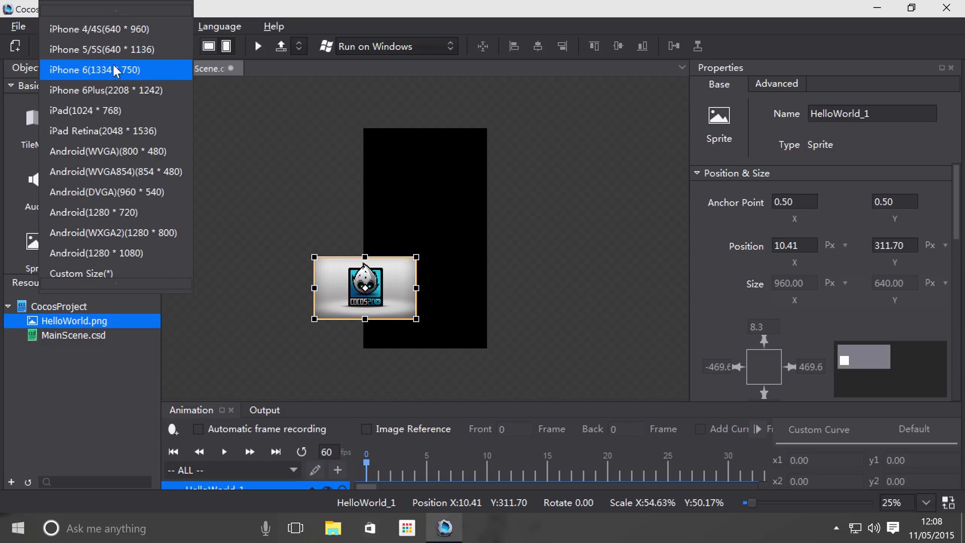
{"action": "mouse_move", "coordinate": [166, 74]}
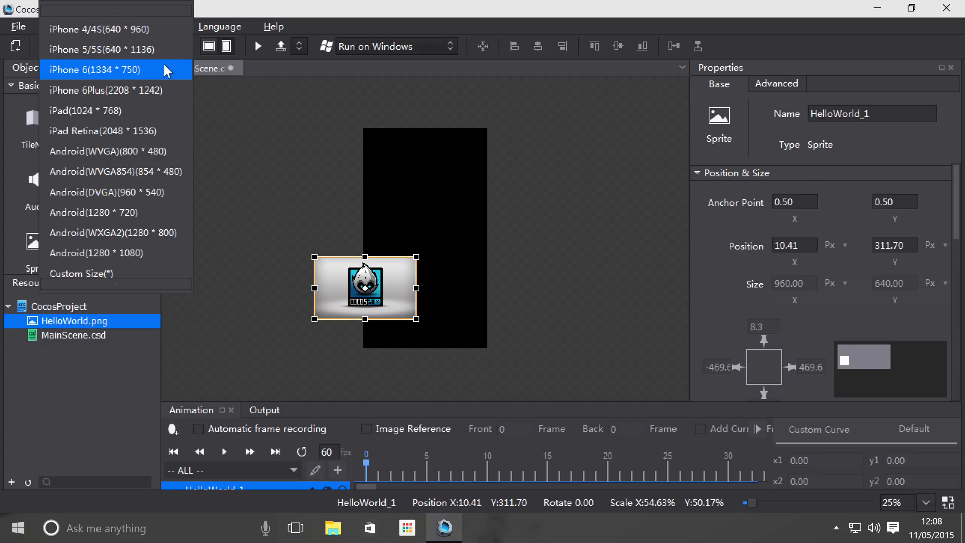
{"action": "mouse_move", "coordinate": [161, 75]}
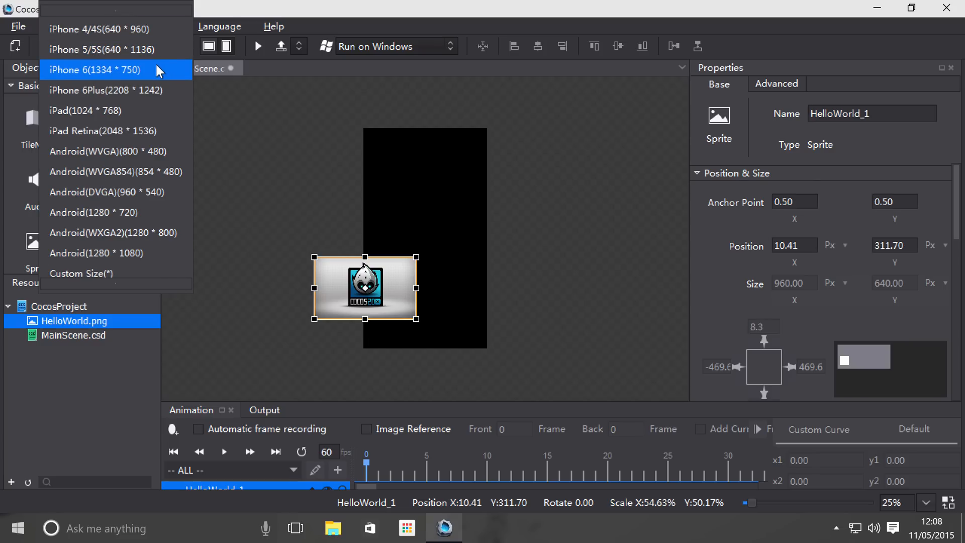
{"action": "mouse_move", "coordinate": [193, 99]}
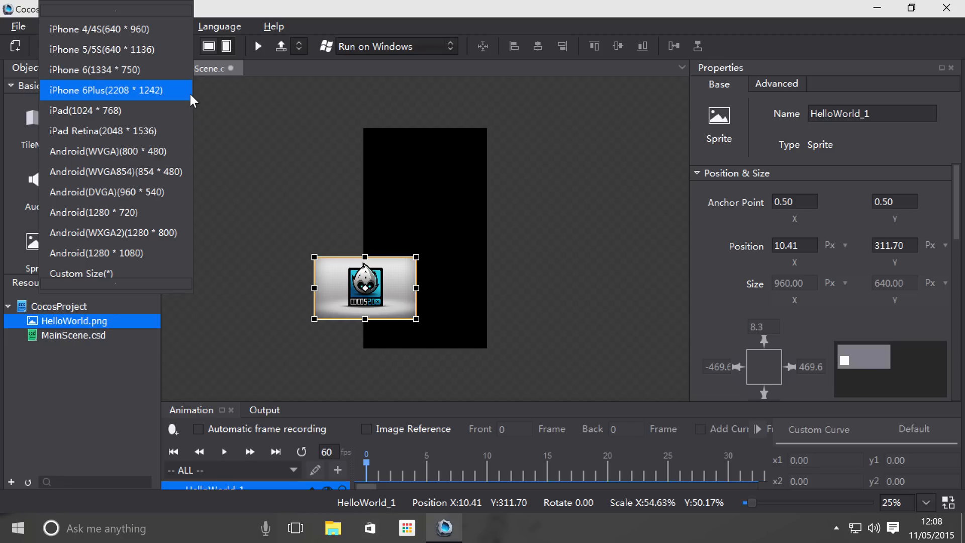
{"action": "left_click", "coordinate": [92, 49]}
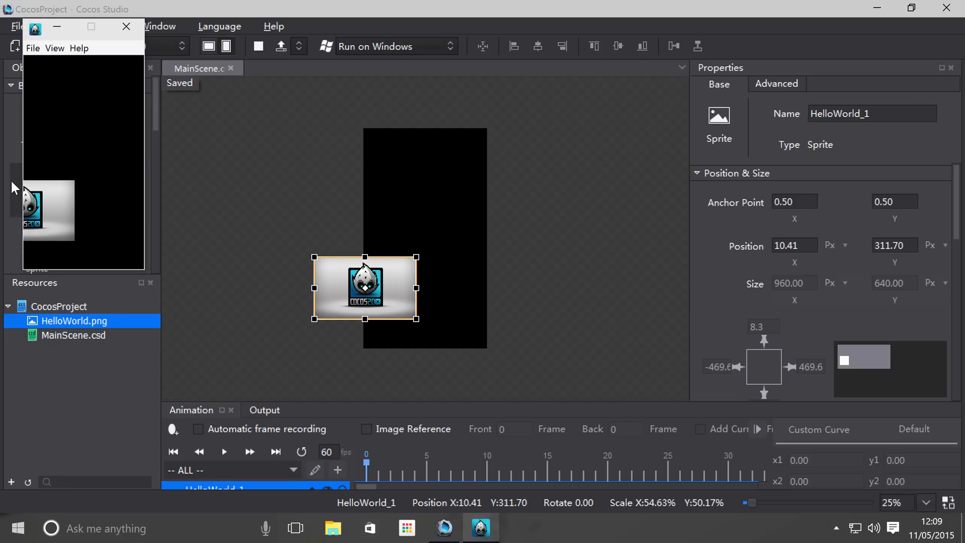
{"action": "mouse_move", "coordinate": [97, 175]}
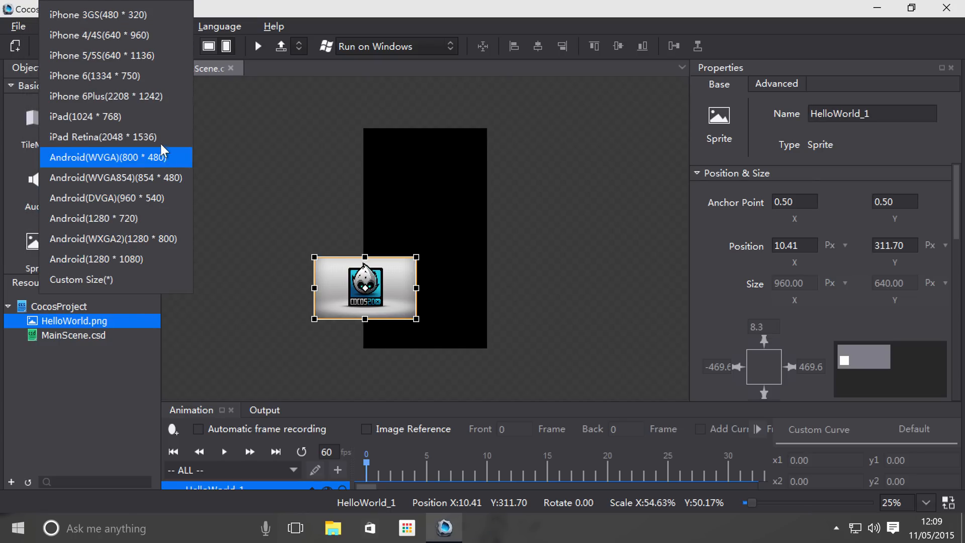
{"action": "mouse_move", "coordinate": [131, 236]}
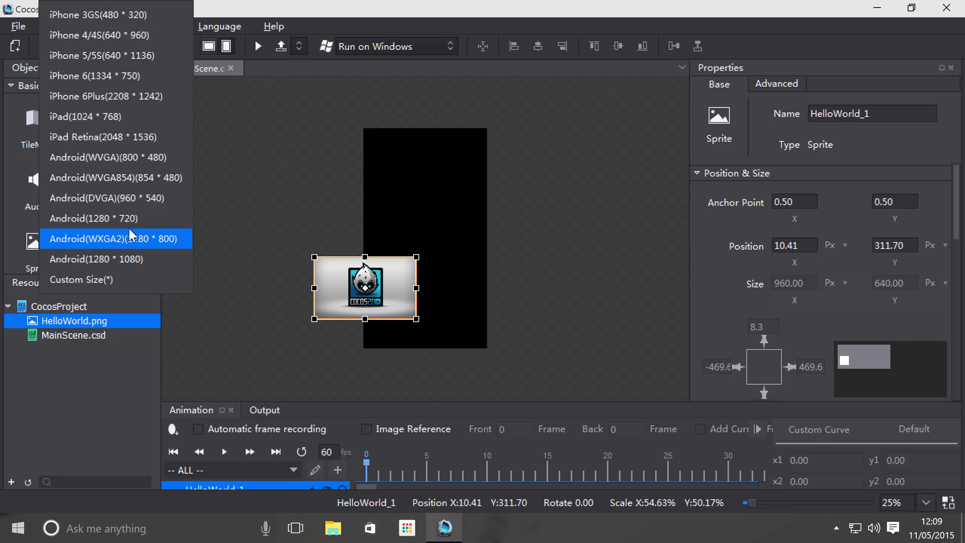
{"action": "mouse_move", "coordinate": [97, 218]}
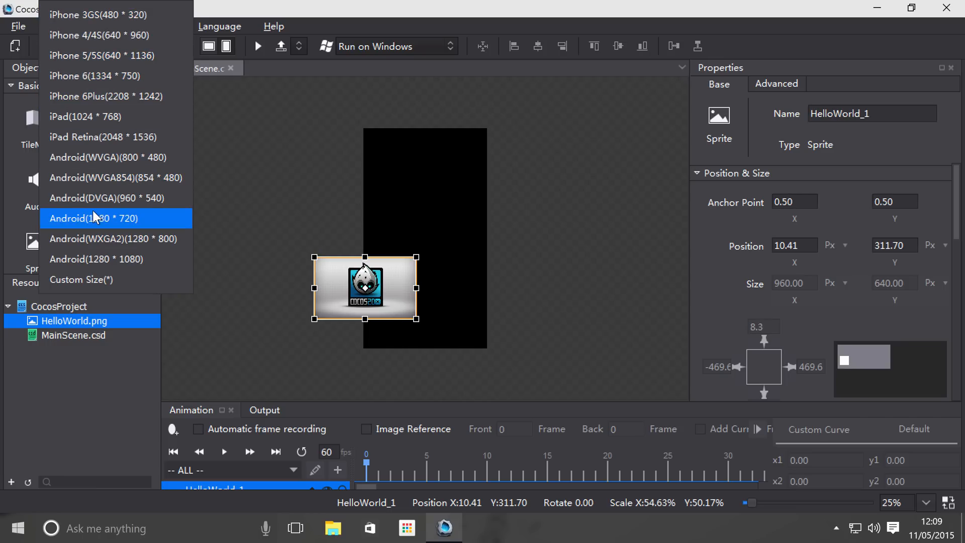
{"action": "mouse_move", "coordinate": [94, 171]}
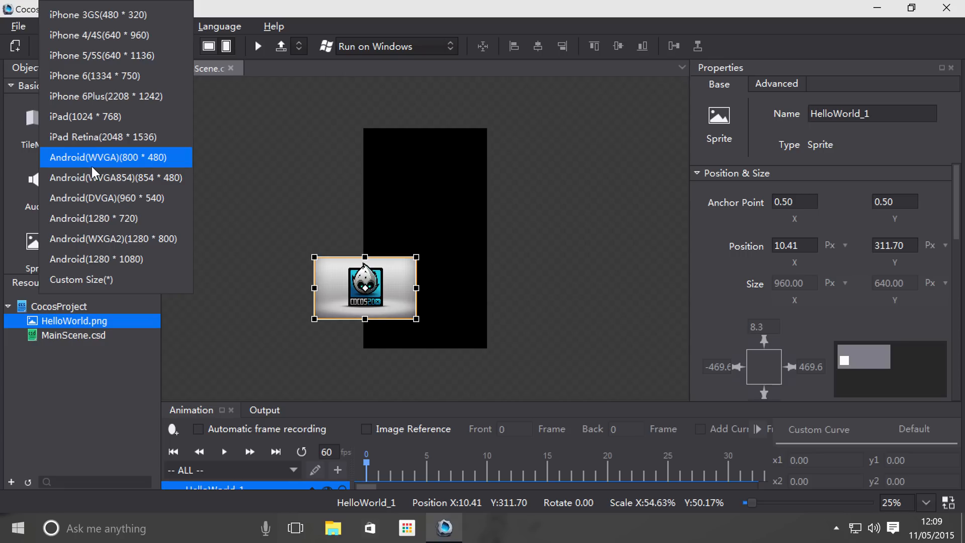
{"action": "mouse_move", "coordinate": [384, 249]}
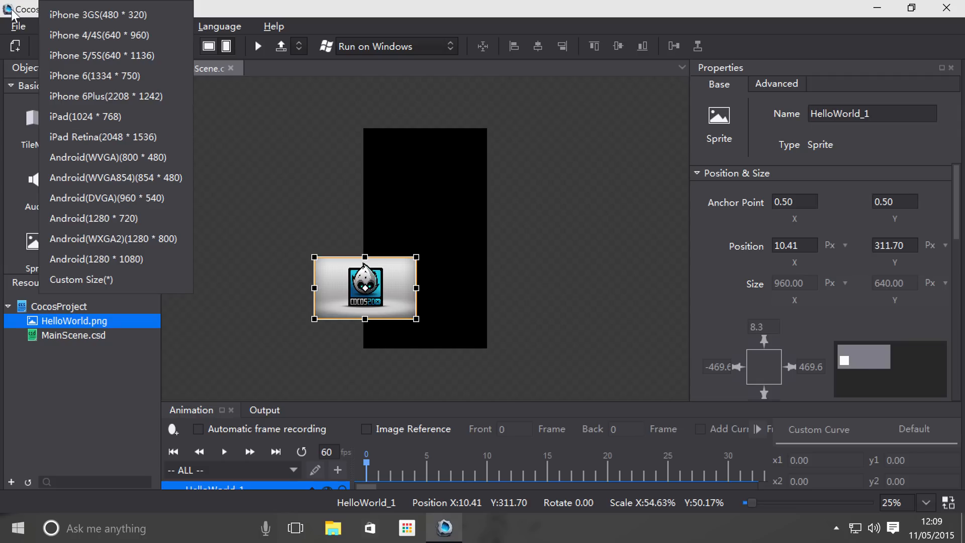
- Move the HelloWorld sprite up near the top of the portrait canvas, about X 313.74, Y 922.24
{"action": "left_click", "coordinate": [83, 55]}
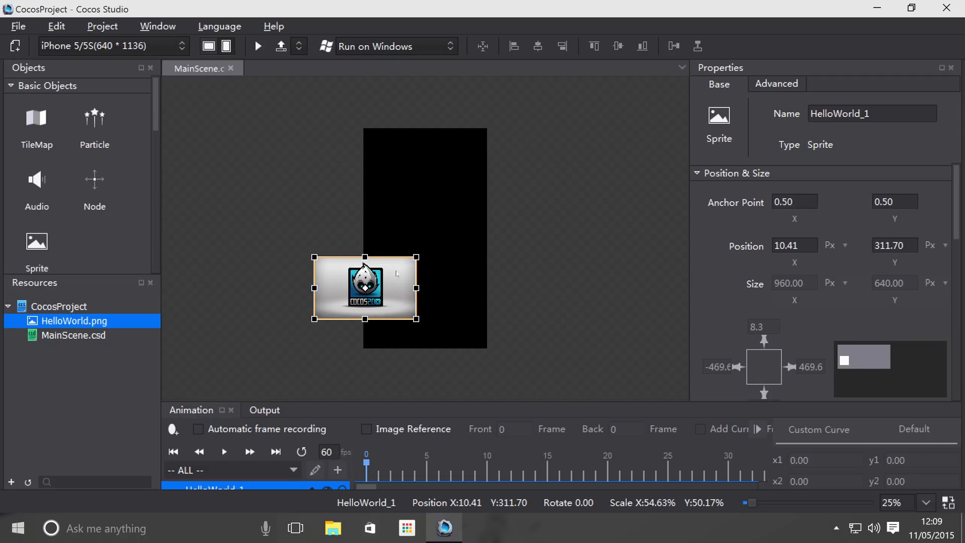
{"action": "left_click_drag", "start_coordinate": [364, 287], "coordinate": [420, 234]}
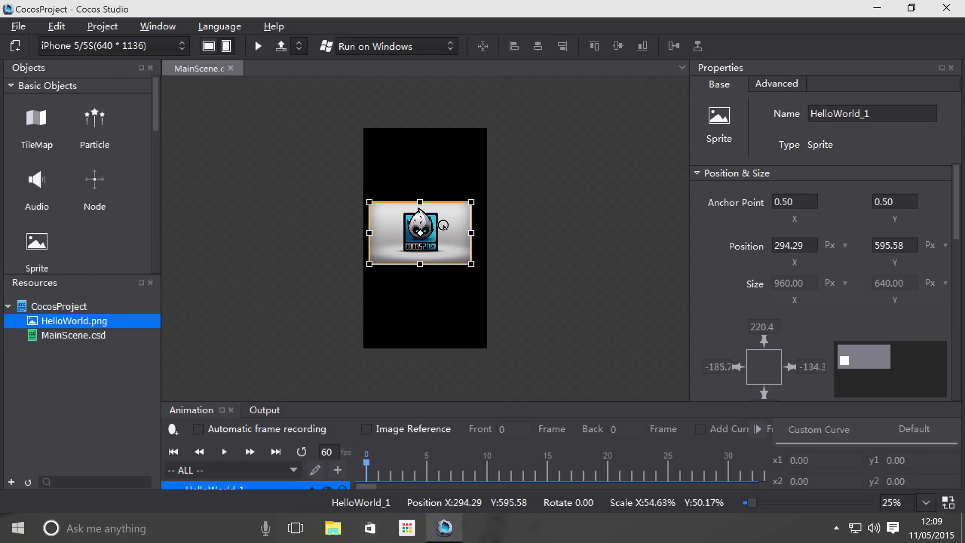
{"action": "left_click_drag", "start_coordinate": [420, 235], "coordinate": [424, 166]}
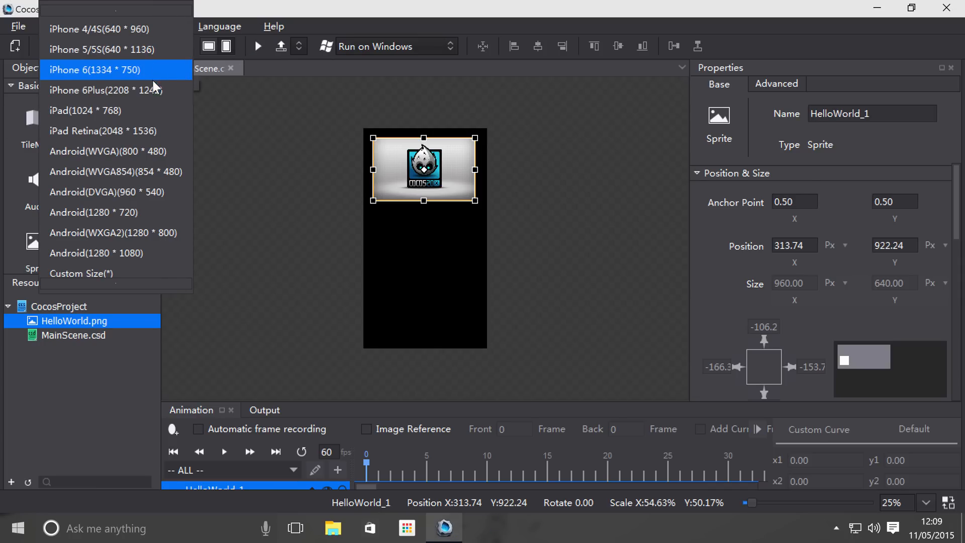
- Switch the canvas to iPhone 6Plus 1242×2208 and zoom out to 13% to see it whole
{"action": "left_click", "coordinate": [100, 90]}
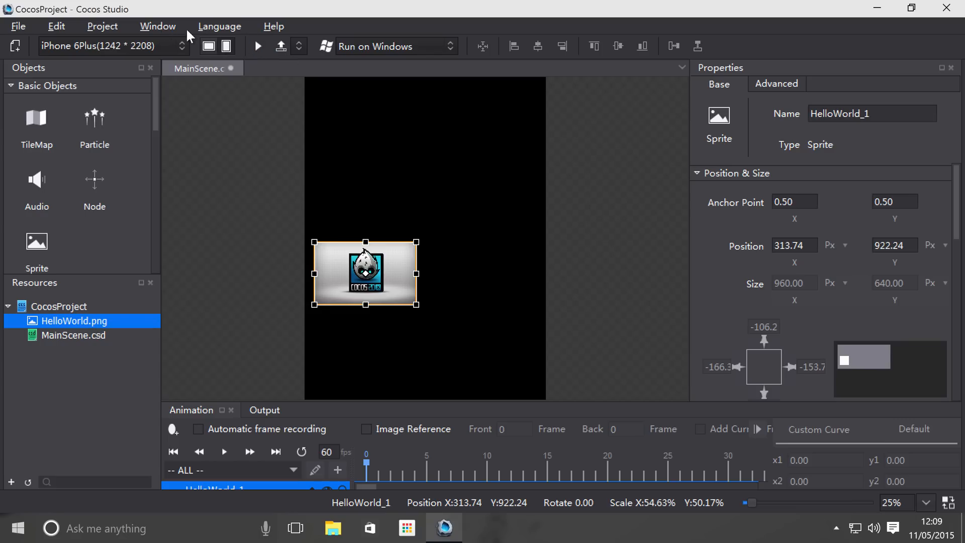
{"action": "left_click", "coordinate": [258, 47]}
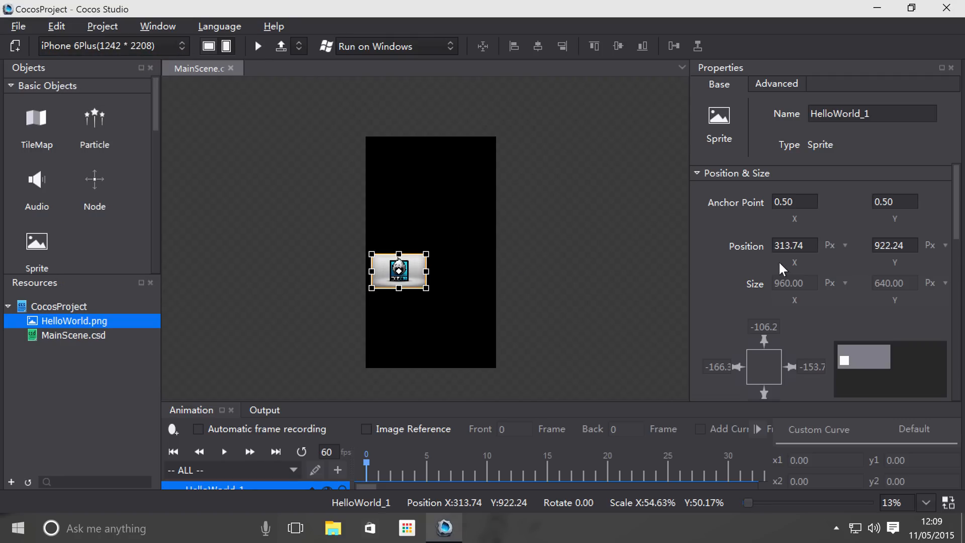
{"action": "mouse_move", "coordinate": [778, 361]}
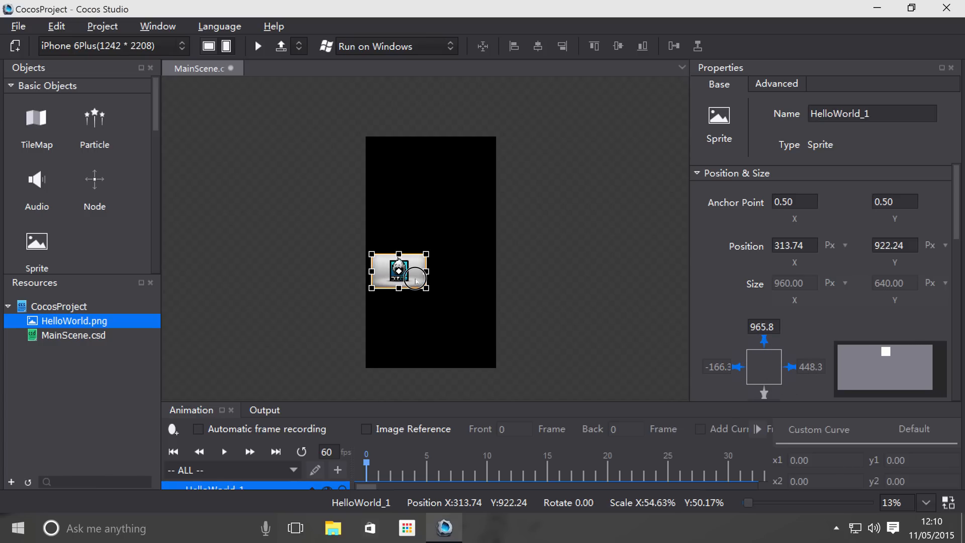
- Place the sprite just below the top edge of the iPhone 6Plus canvas and run the preview
{"action": "left_click_drag", "start_coordinate": [398, 272], "coordinate": [438, 147]}
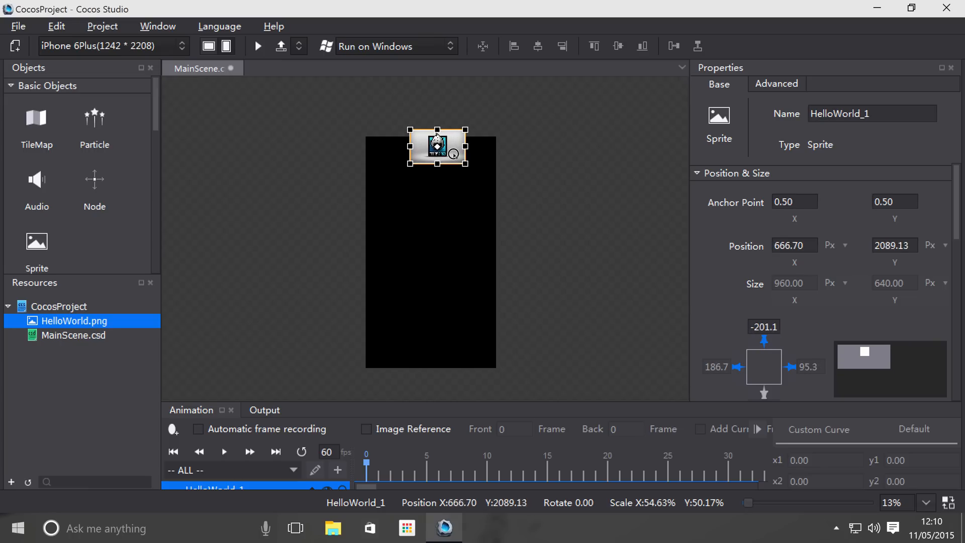
{"action": "left_click_drag", "start_coordinate": [438, 147], "coordinate": [431, 156]}
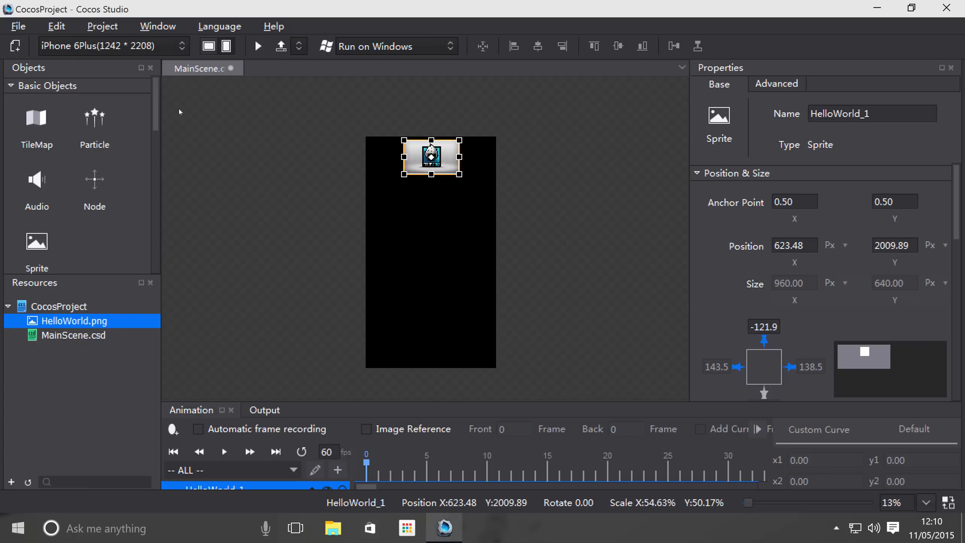
{"action": "left_click", "coordinate": [258, 47]}
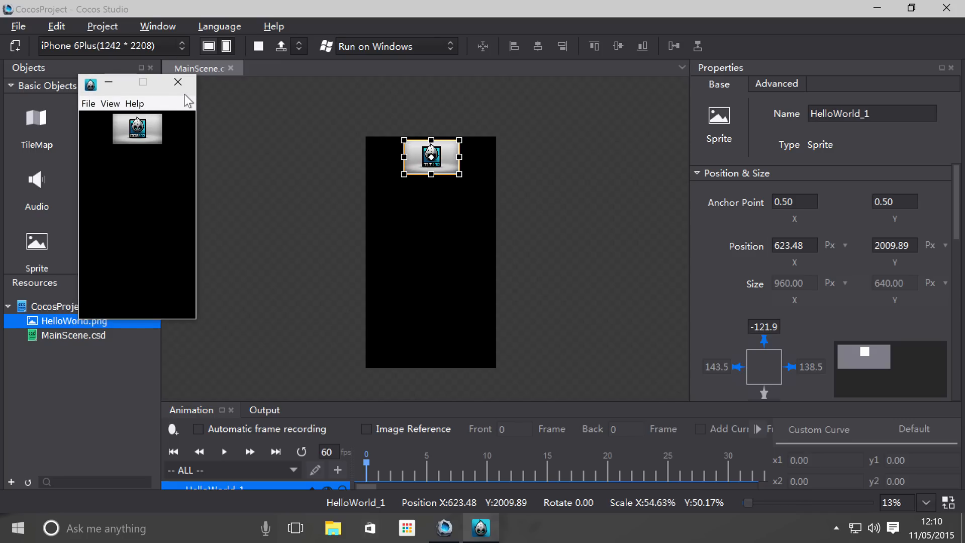
- Switch to the iPhone 5/5S resolution, run the scene again and close the preview
{"action": "left_click", "coordinate": [111, 46]}
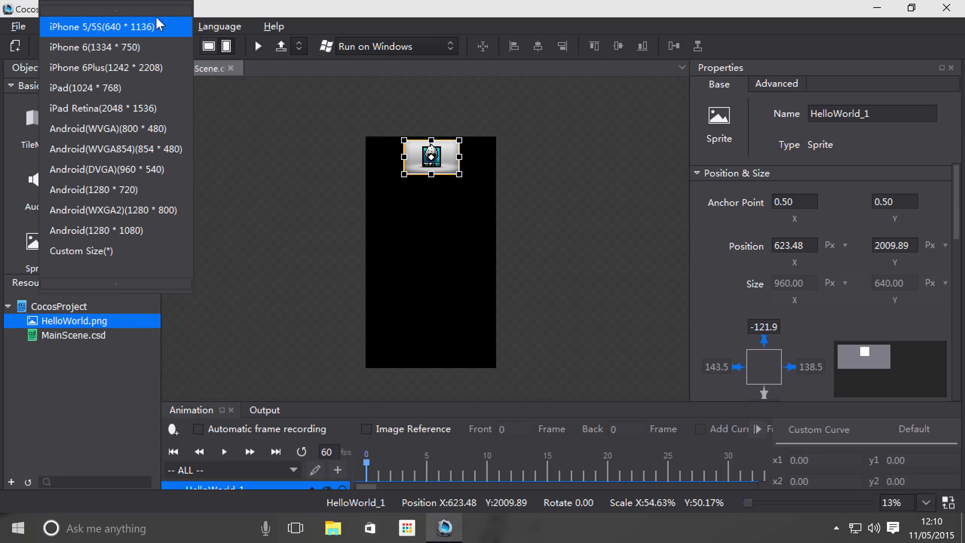
{"action": "left_click", "coordinate": [100, 26]}
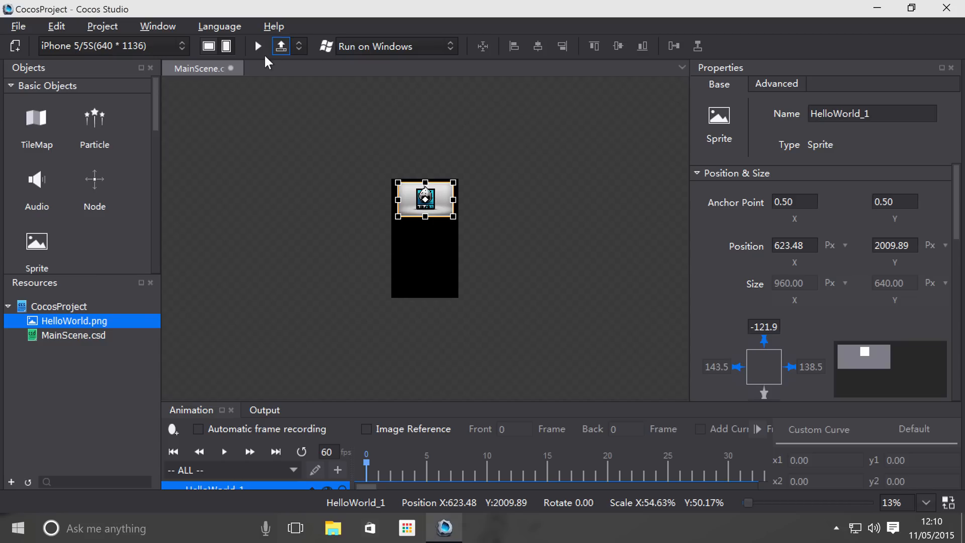
{"action": "left_click", "coordinate": [257, 46]}
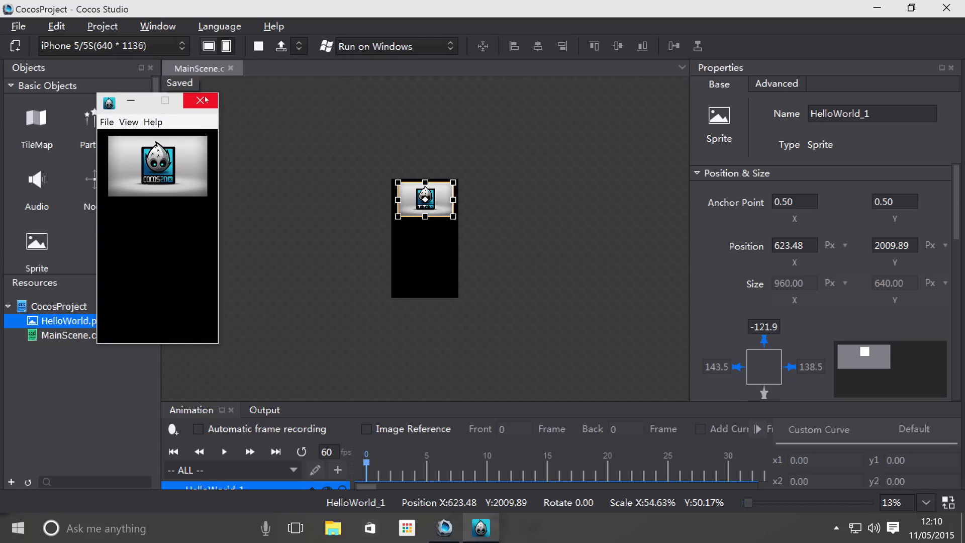
{"action": "left_click", "coordinate": [109, 44]}
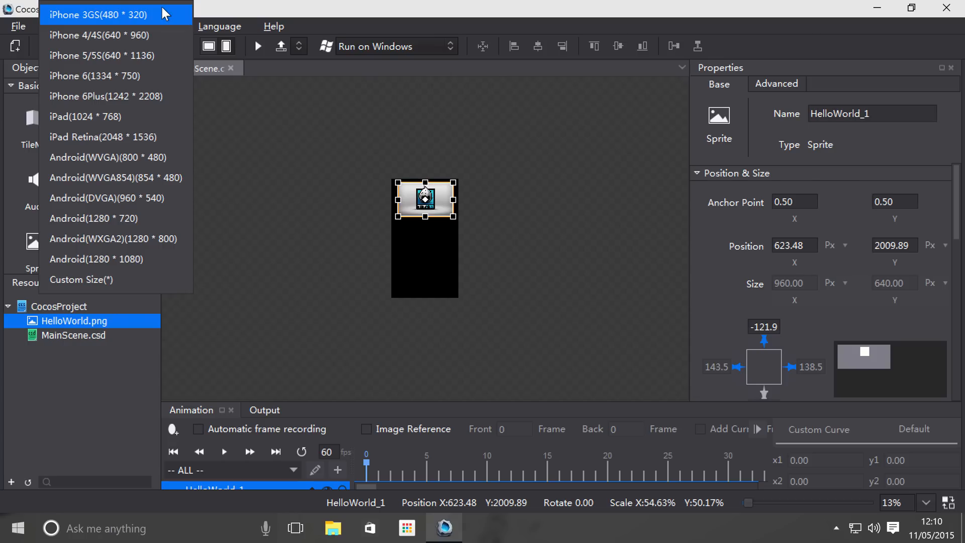
- Set the canvas to iPhone 3GS 320×480 in portrait and run the scene at that size
{"action": "left_click", "coordinate": [98, 14]}
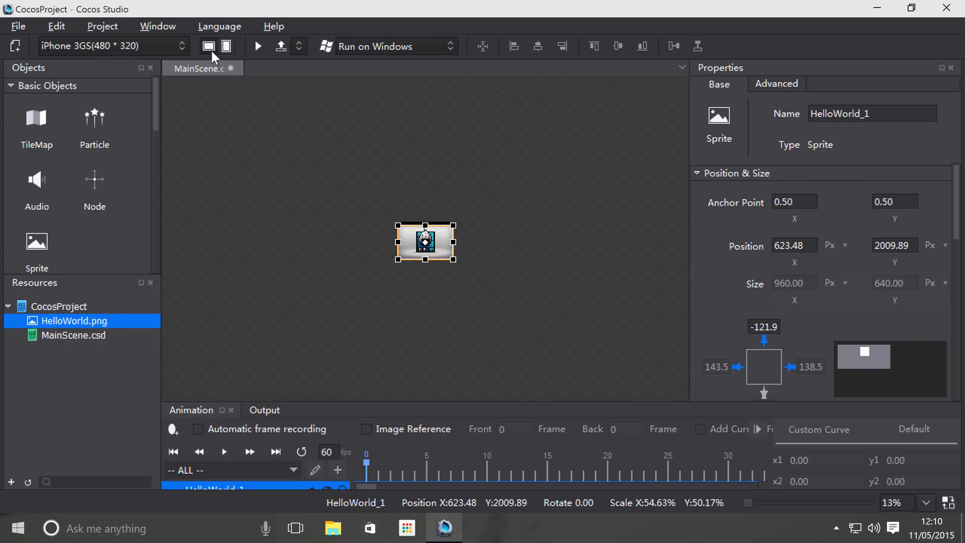
{"action": "left_click", "coordinate": [229, 46]}
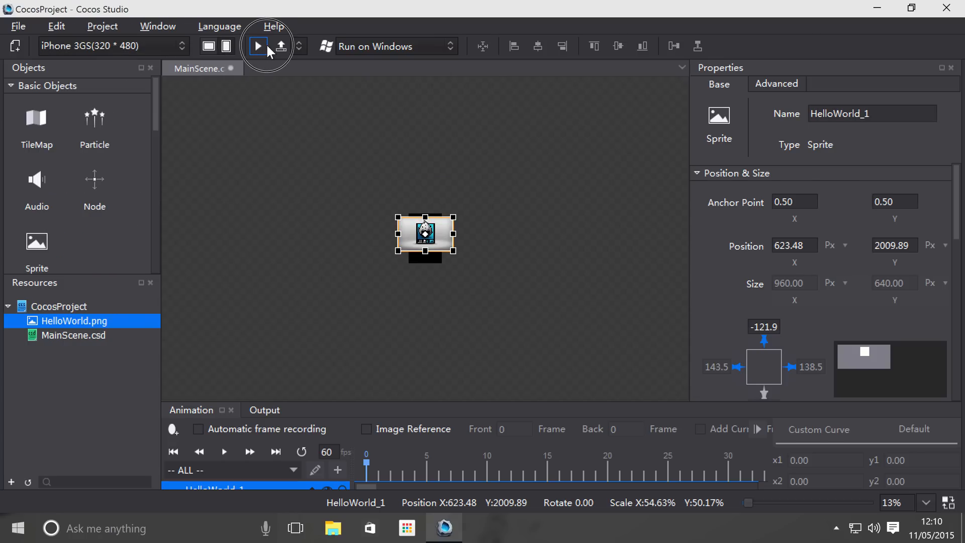
{"action": "left_click", "coordinate": [258, 46]}
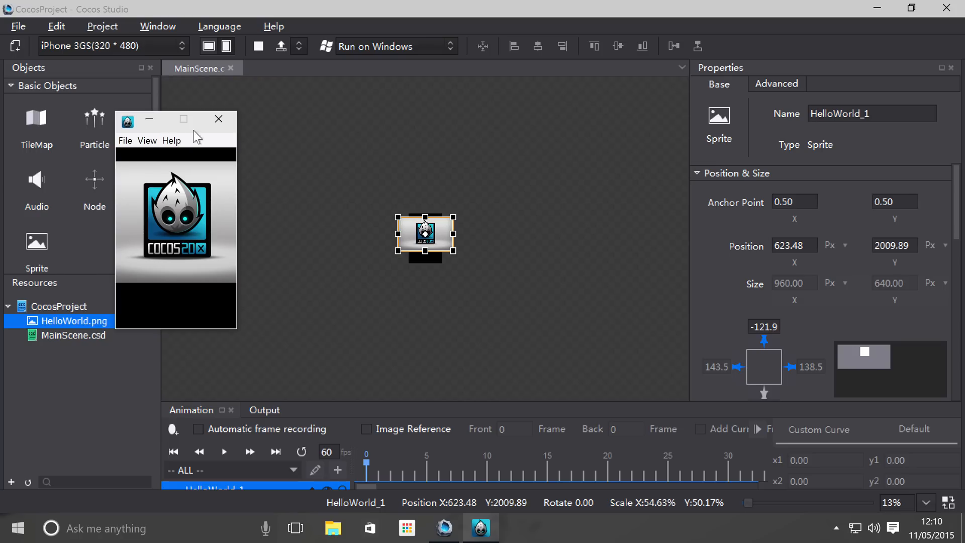
{"action": "left_click", "coordinate": [111, 46]}
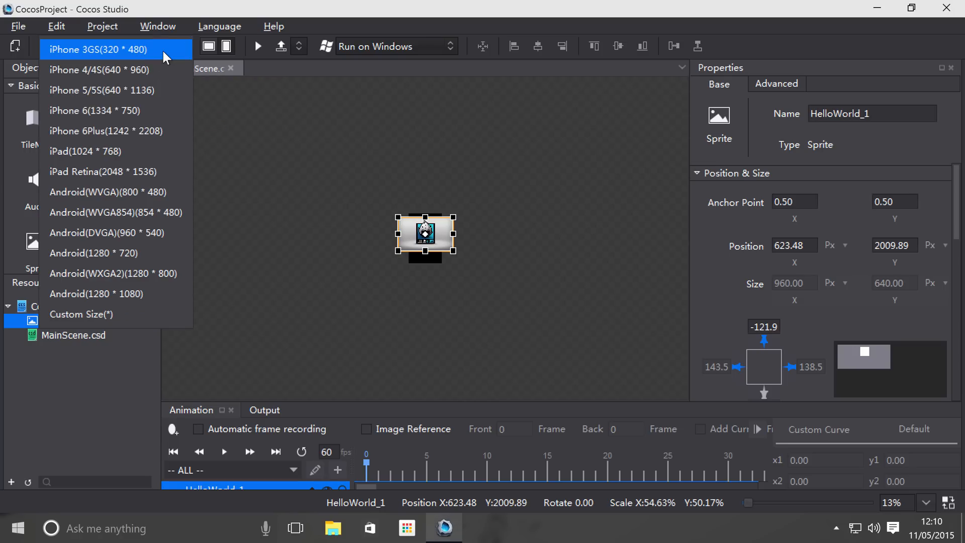
{"action": "mouse_move", "coordinate": [146, 141]}
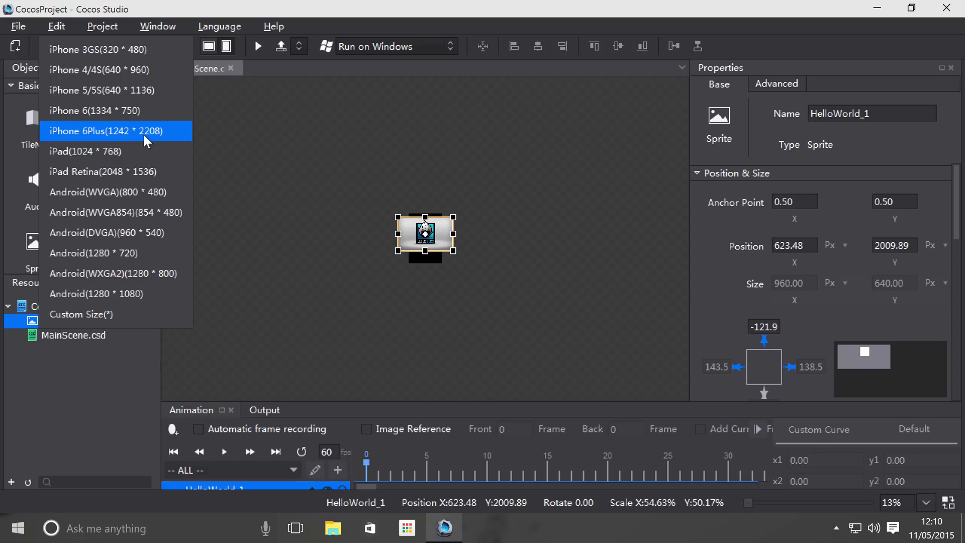
{"action": "mouse_move", "coordinate": [169, 74]}
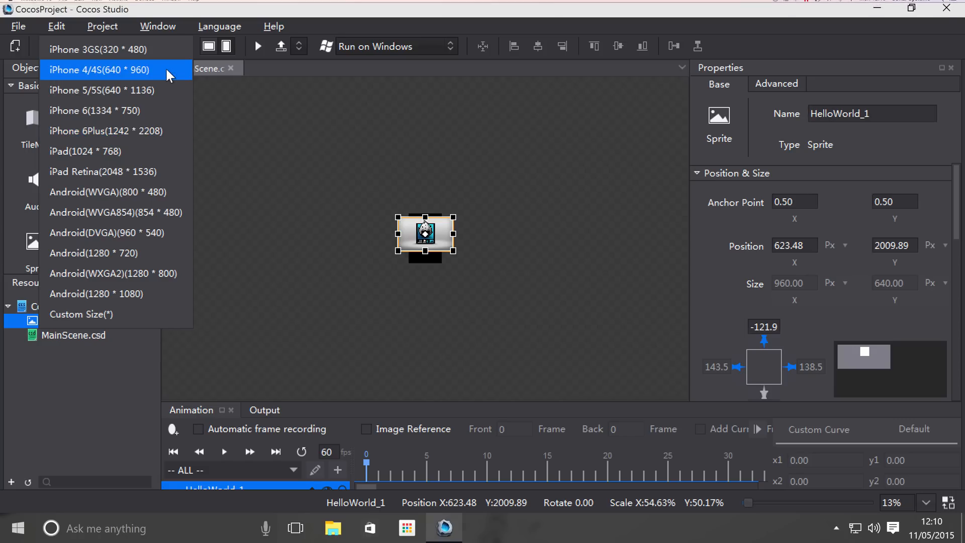
{"action": "left_click", "coordinate": [94, 49]}
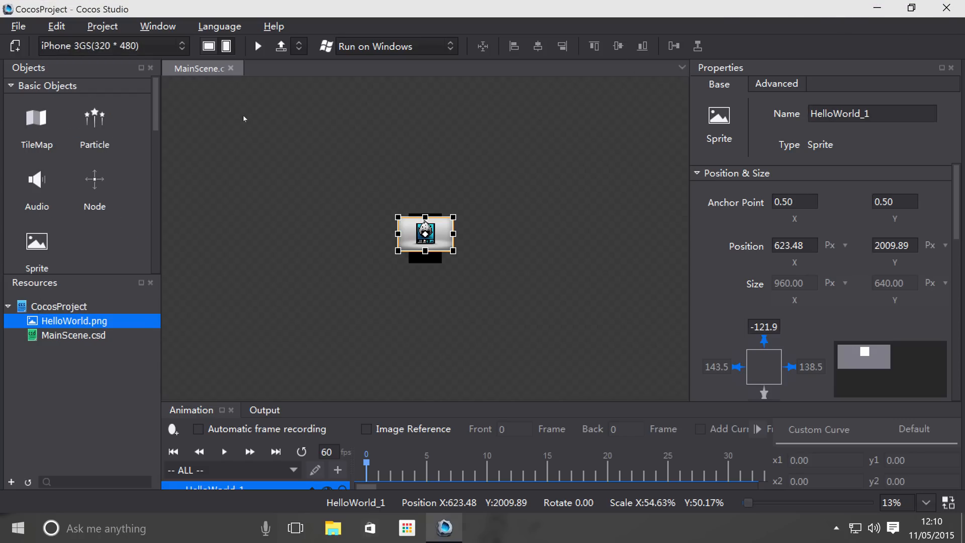
{"action": "mouse_move", "coordinate": [508, 211]}
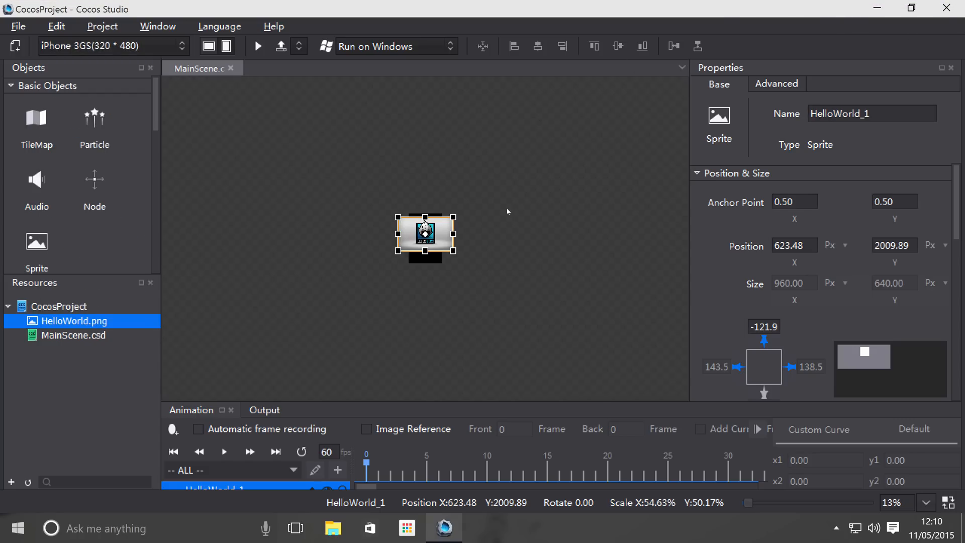
- Zoom the canvas to 63% and drag the HelloWorld sprite off its lower-right edge
{"action": "left_click_drag", "start_coordinate": [748, 503], "coordinate": [763, 503]}
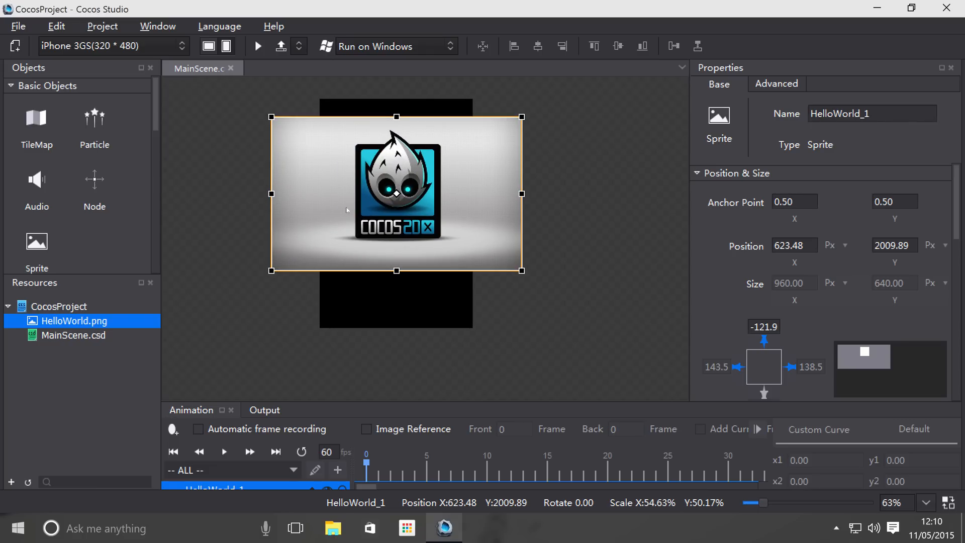
{"action": "left_click_drag", "start_coordinate": [396, 197], "coordinate": [605, 325]}
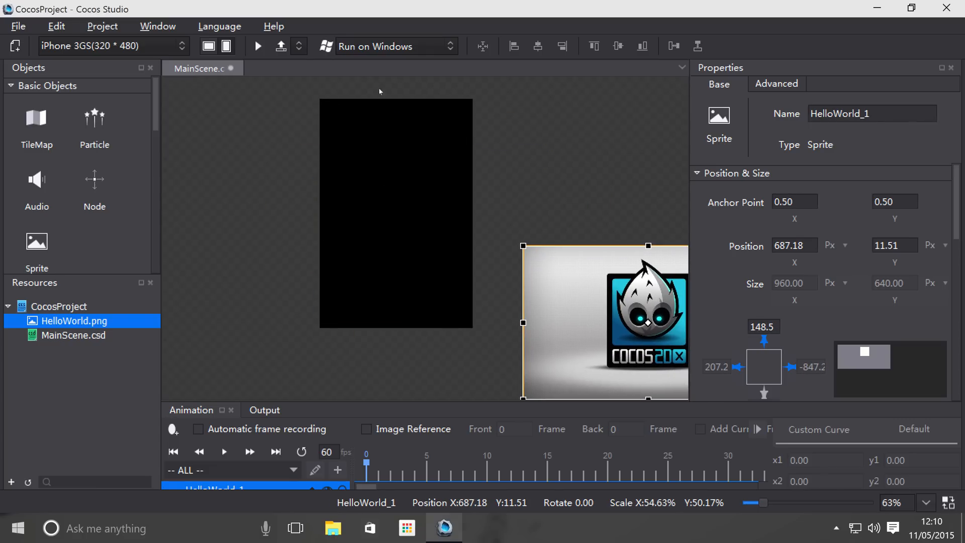
{"action": "mouse_move", "coordinate": [384, 255]}
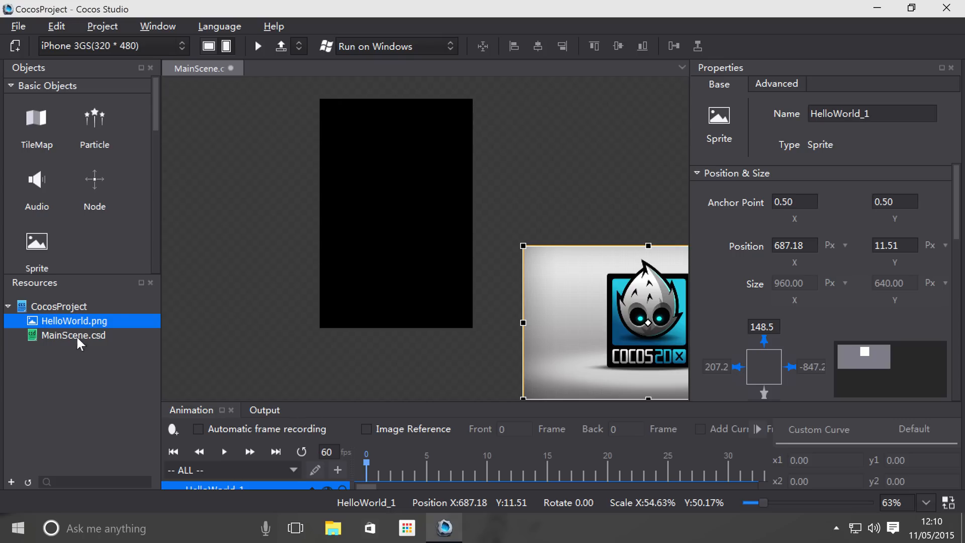
{"action": "mouse_move", "coordinate": [269, 245]}
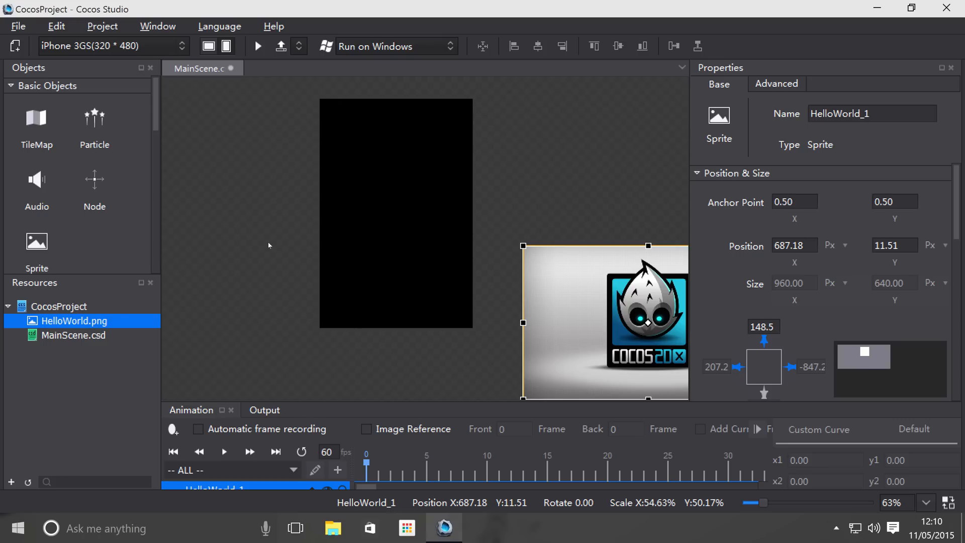
{"action": "mouse_move", "coordinate": [469, 304]}
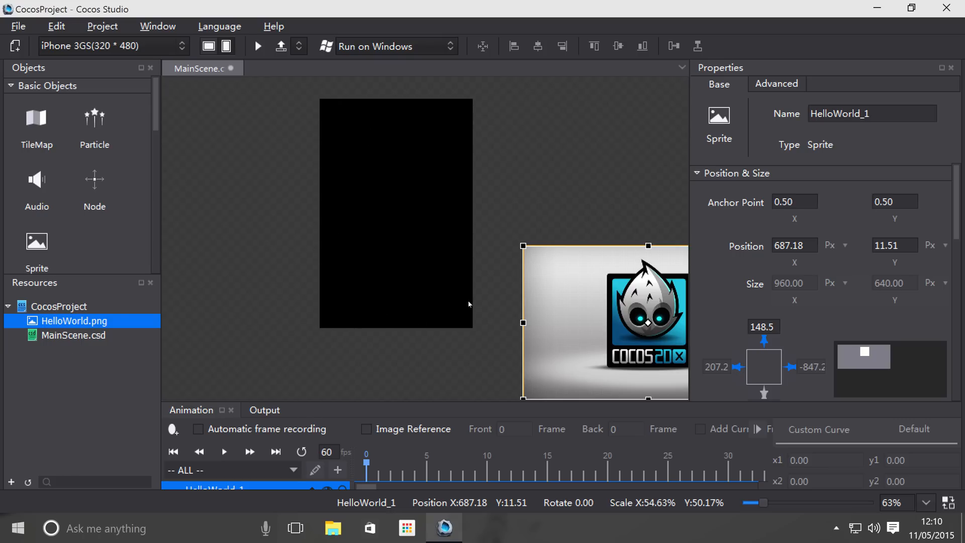
{"action": "mouse_move", "coordinate": [72, 417]}
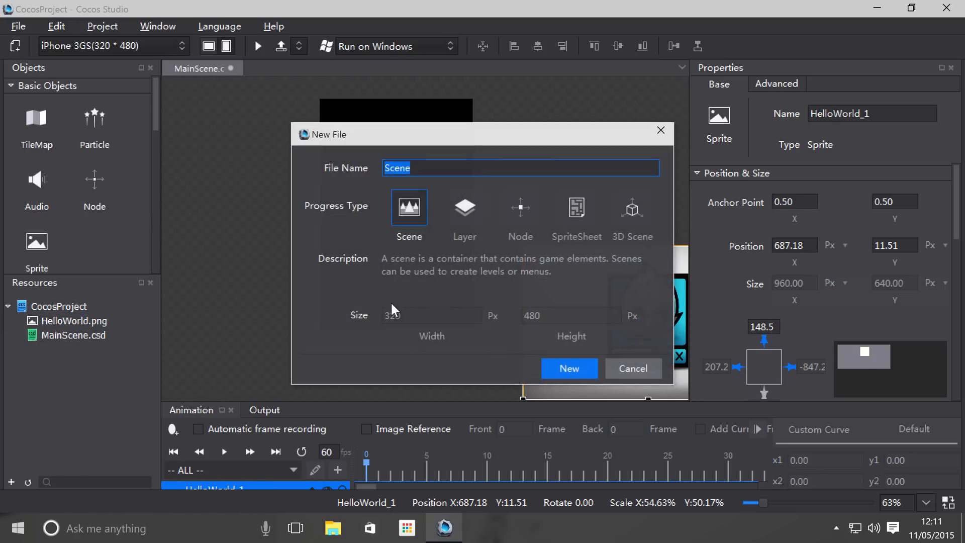
- Create a new Node-type file (Node.csd), then return to the MainScene document
{"action": "left_click", "coordinate": [521, 207]}
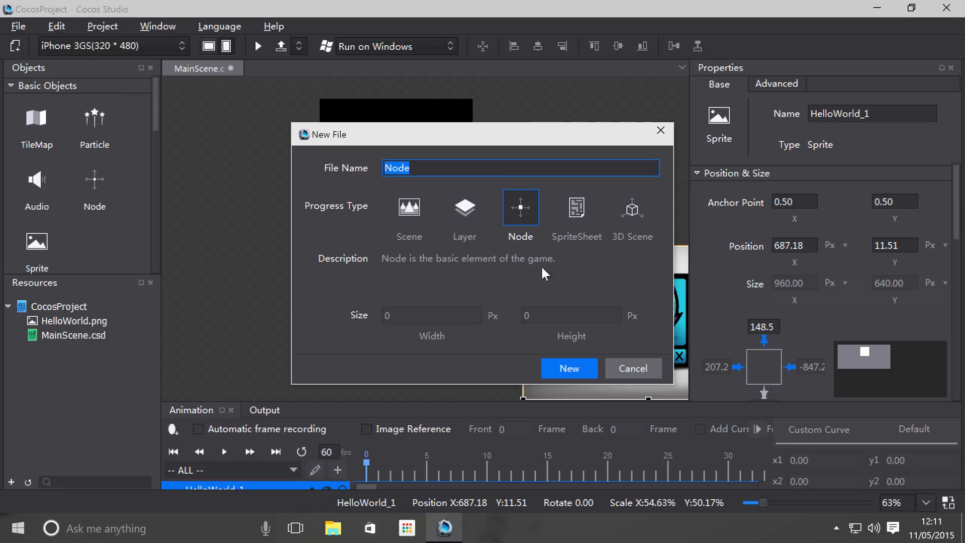
{"action": "left_click", "coordinate": [569, 368]}
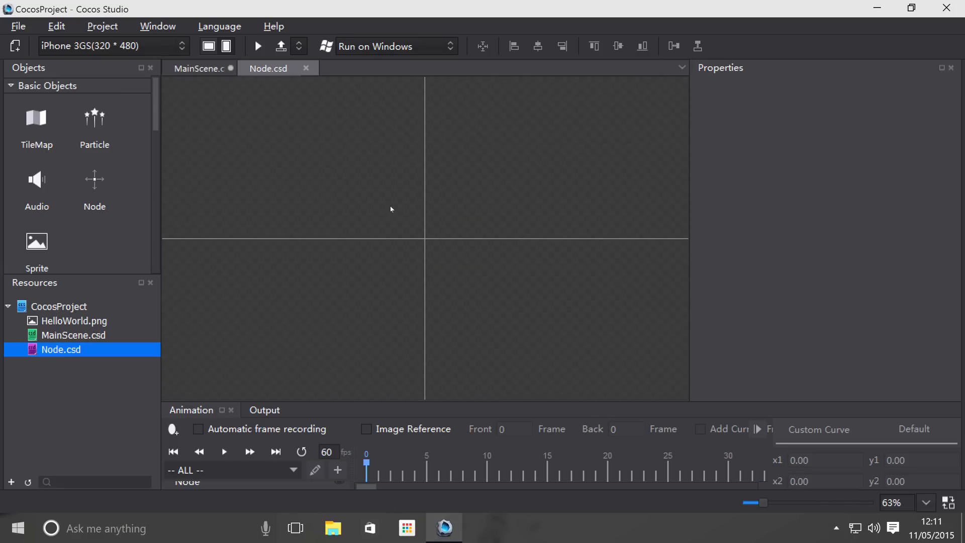
{"action": "mouse_move", "coordinate": [4, 279]}
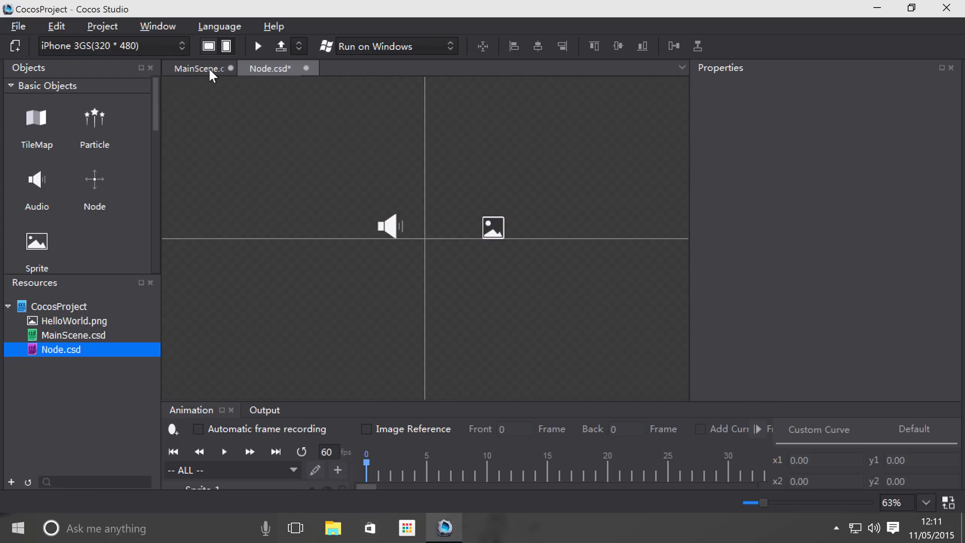
{"action": "mouse_move", "coordinate": [320, 255]}
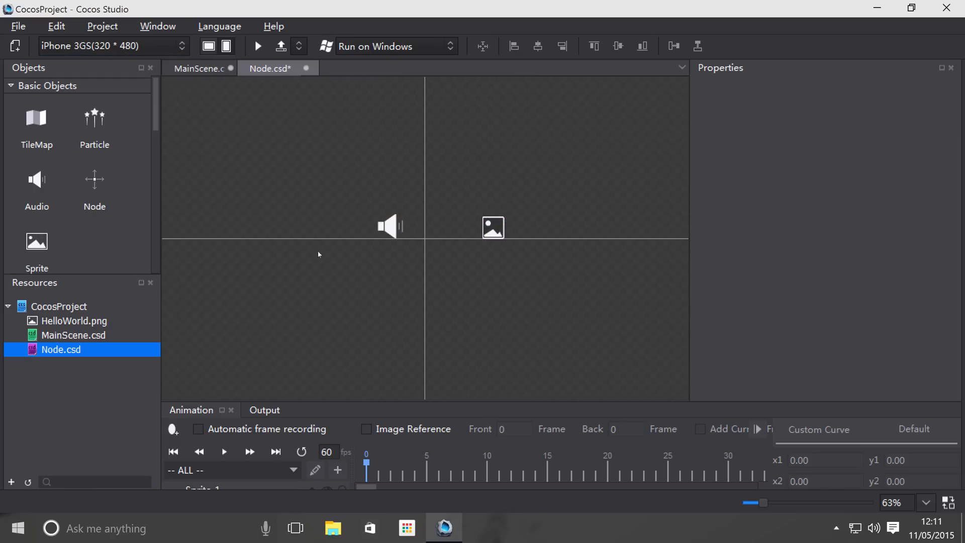
{"action": "left_click", "coordinate": [197, 69]}
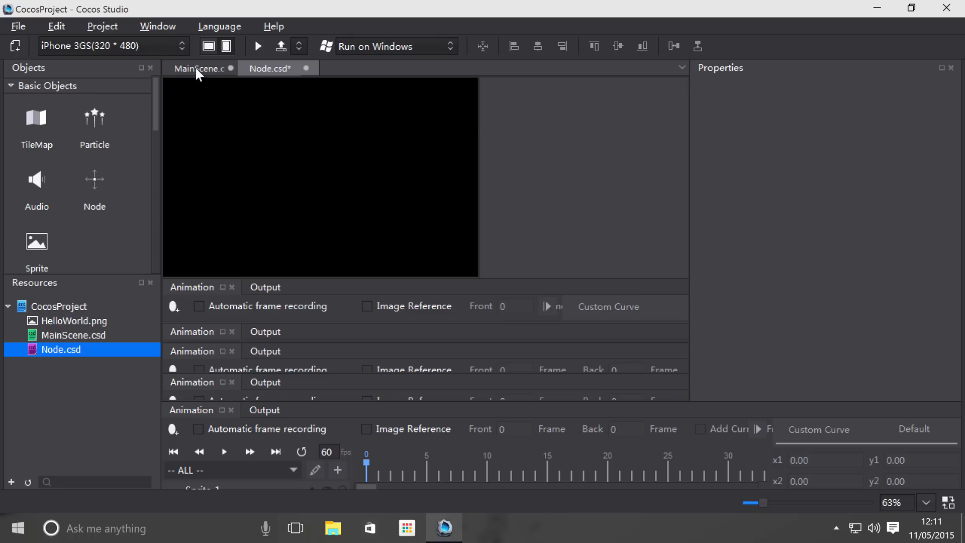
{"action": "left_click", "coordinate": [199, 68]}
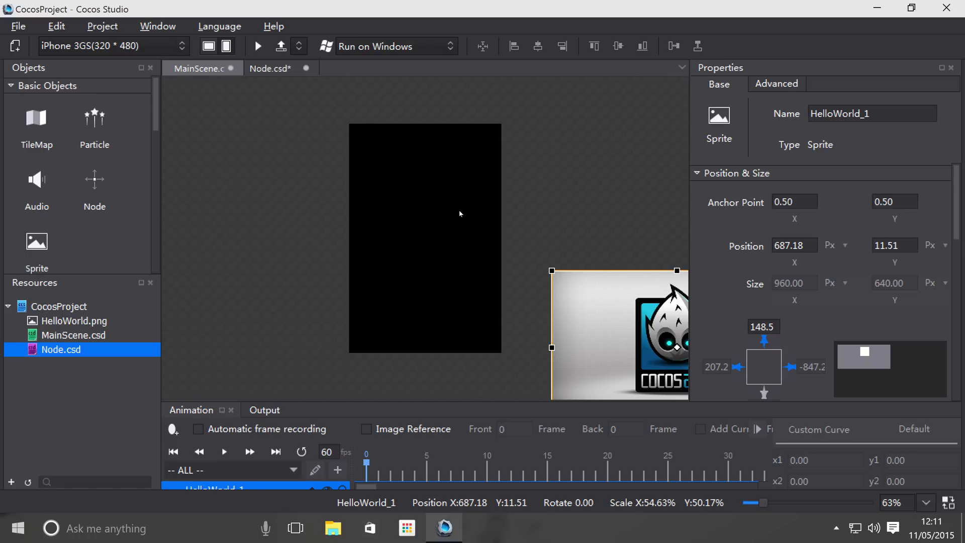